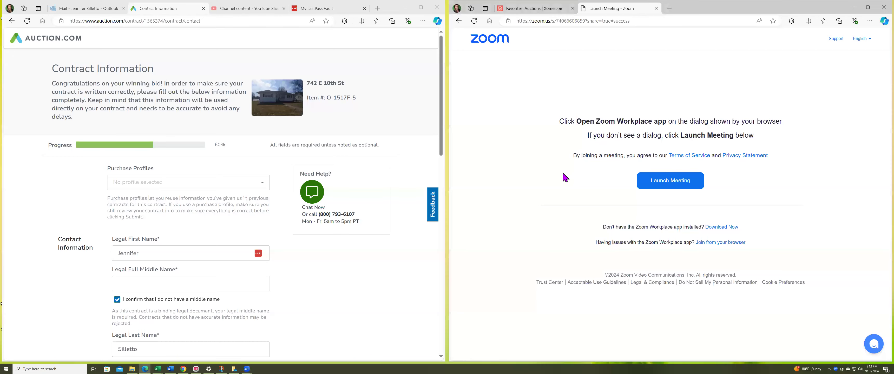
mouse_move(443, 245)
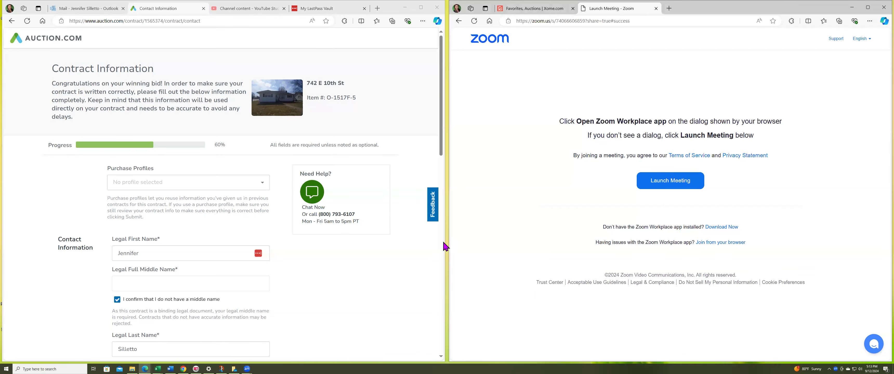
mouse_move(448, 243)
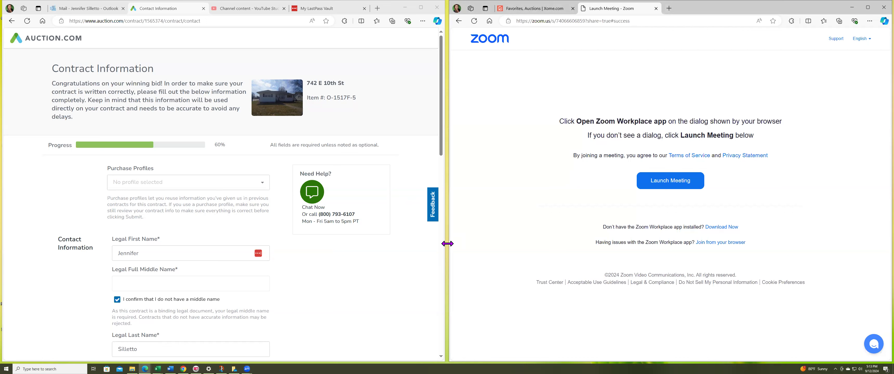
mouse_move(377, 162)
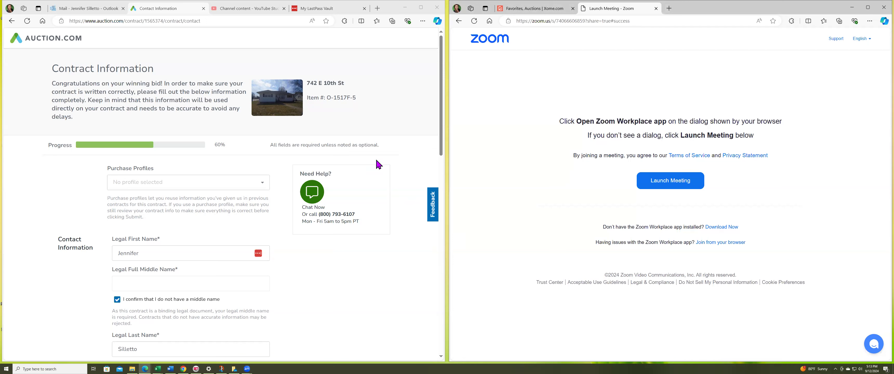
mouse_move(367, 108)
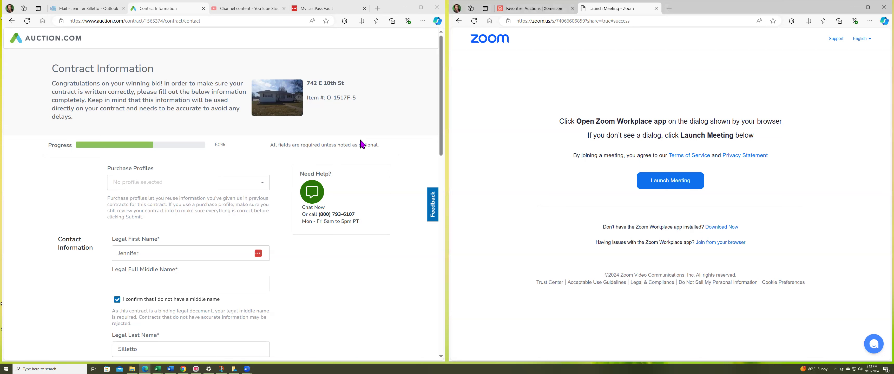
mouse_move(380, 210)
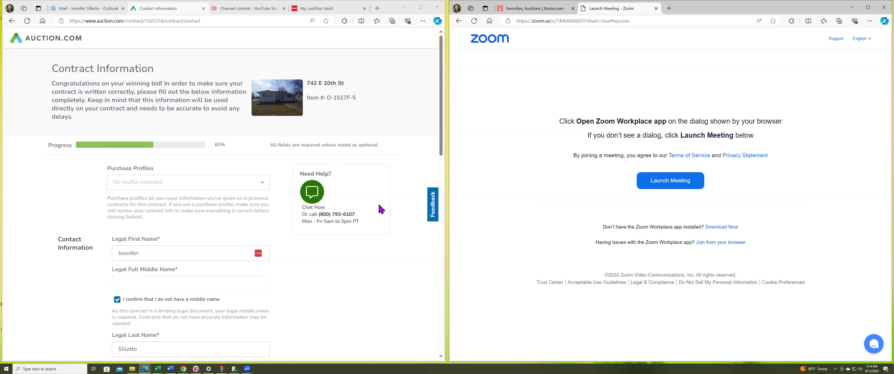
mouse_move(402, 225)
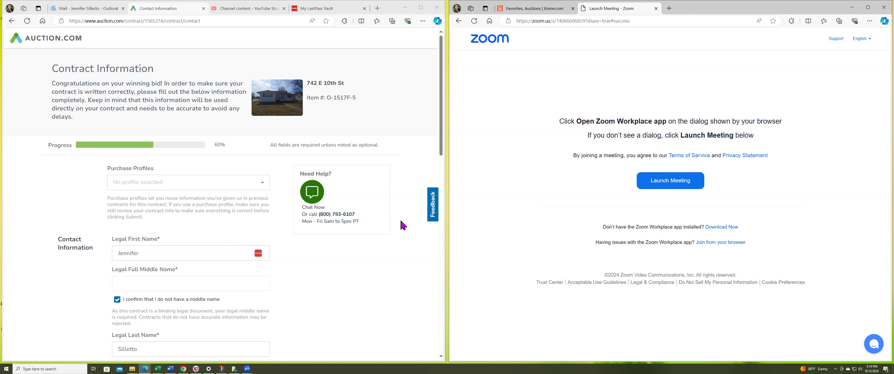
mouse_move(409, 233)
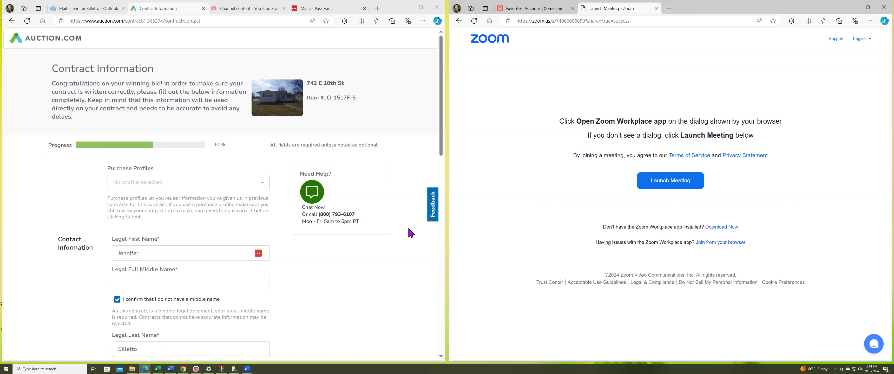
mouse_move(409, 258)
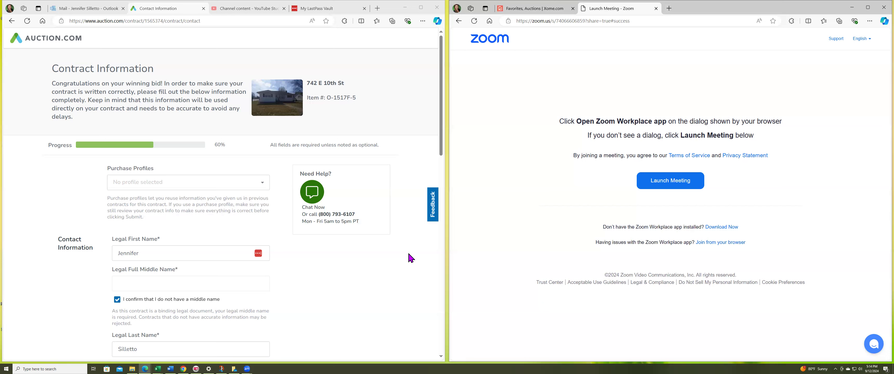
mouse_move(370, 360)
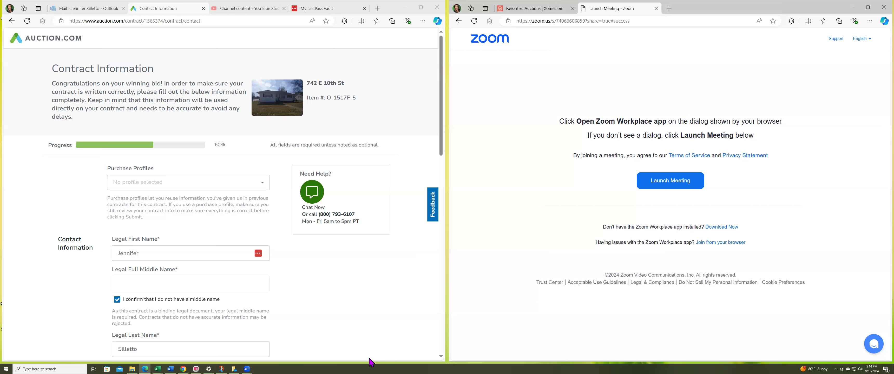
mouse_move(368, 301)
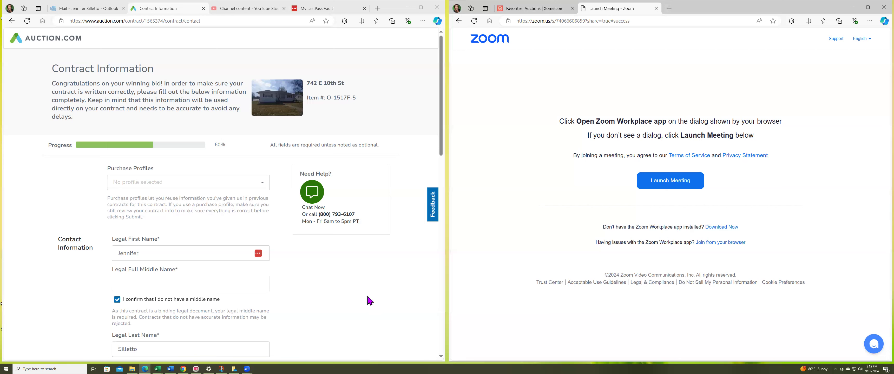
mouse_move(362, 308)
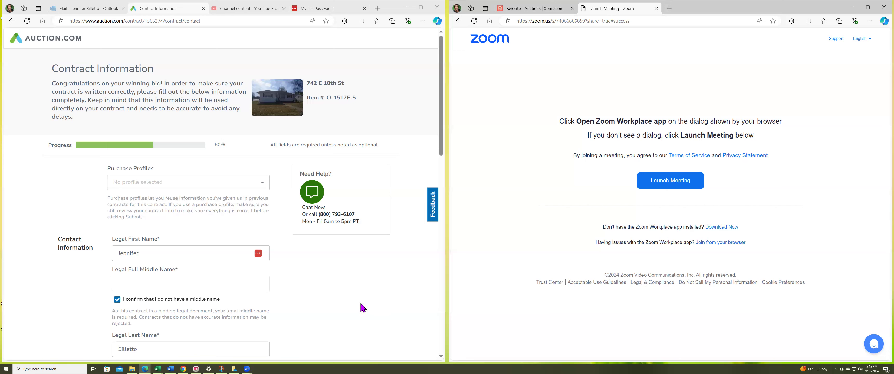
mouse_move(346, 322)
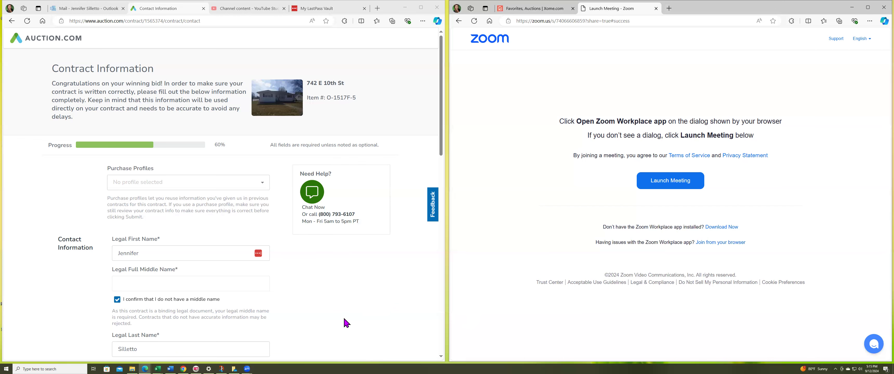
mouse_move(392, 21)
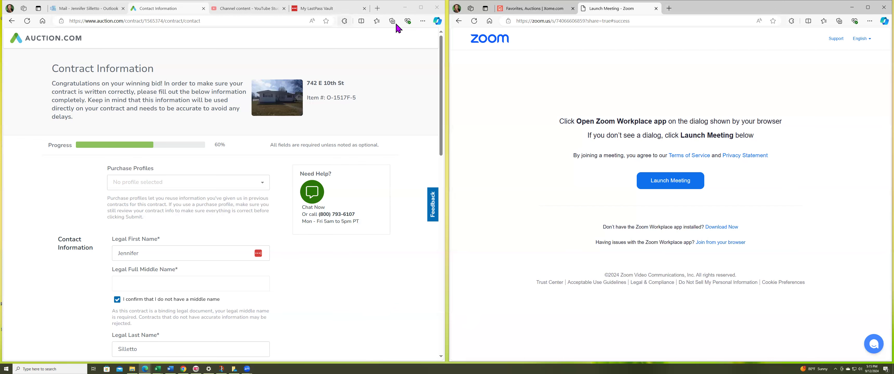
mouse_move(421, 27)
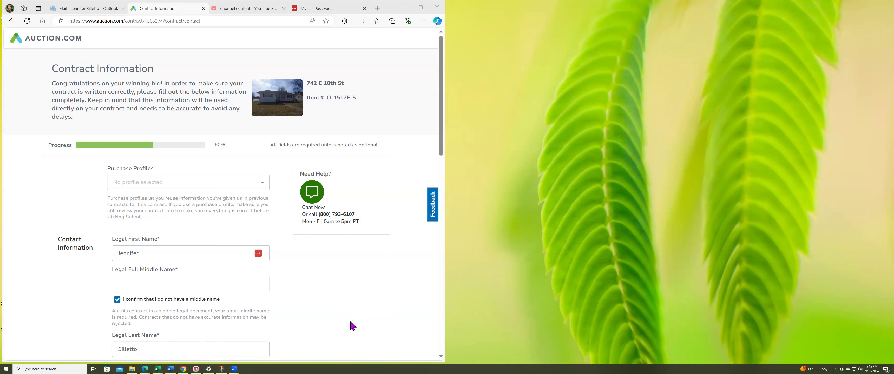
mouse_move(314, 296)
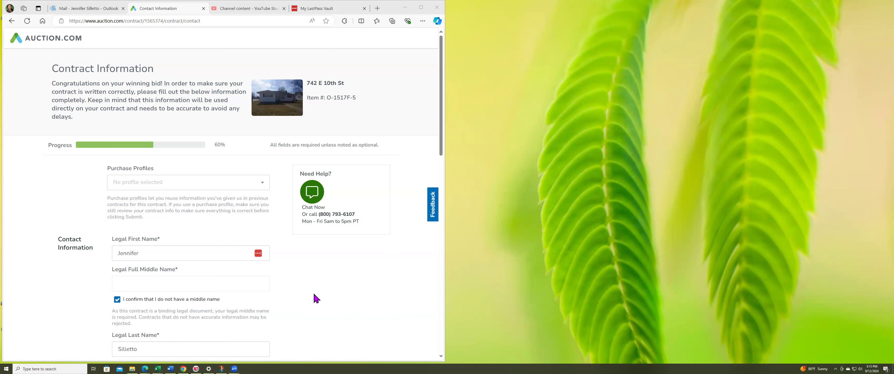
mouse_move(341, 287)
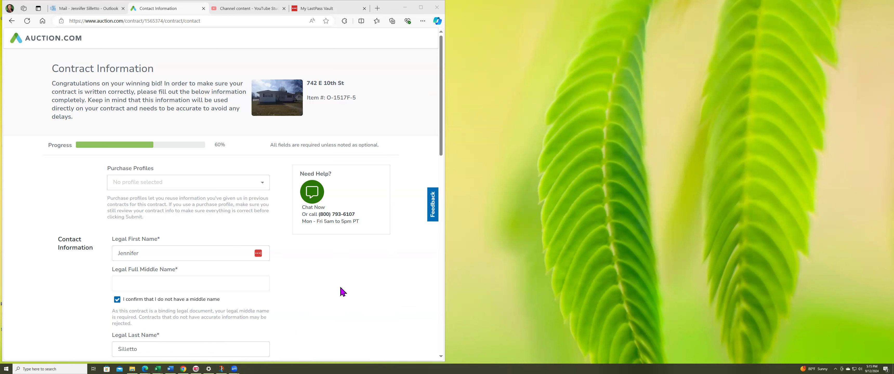
- Scroll the contract form down to the address section with the Zoom window gone
scroll(down, 3)
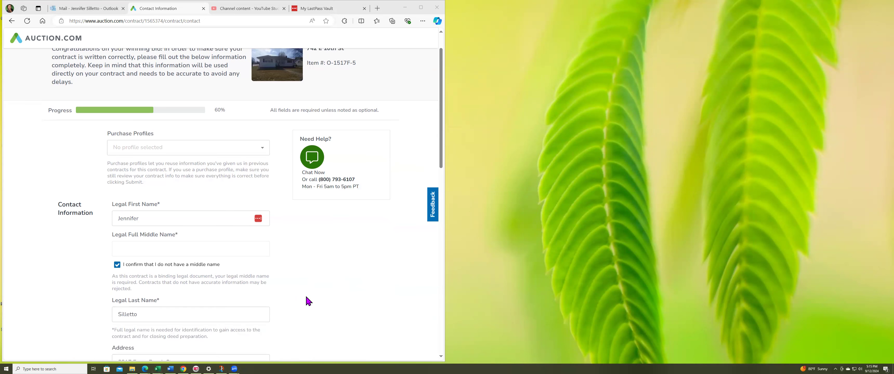
mouse_move(315, 301)
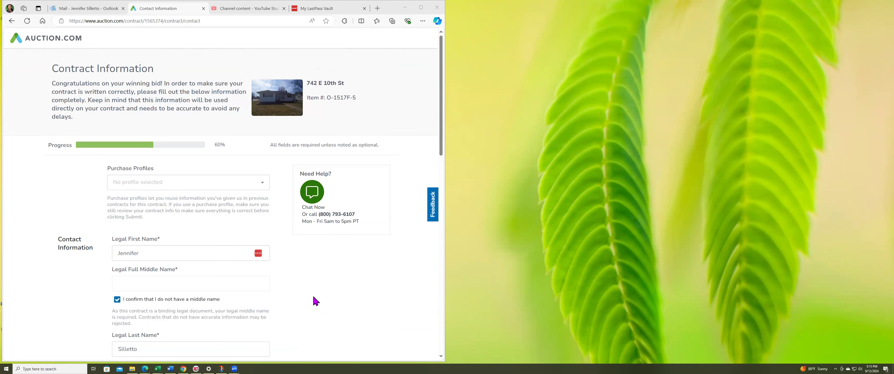
mouse_move(291, 344)
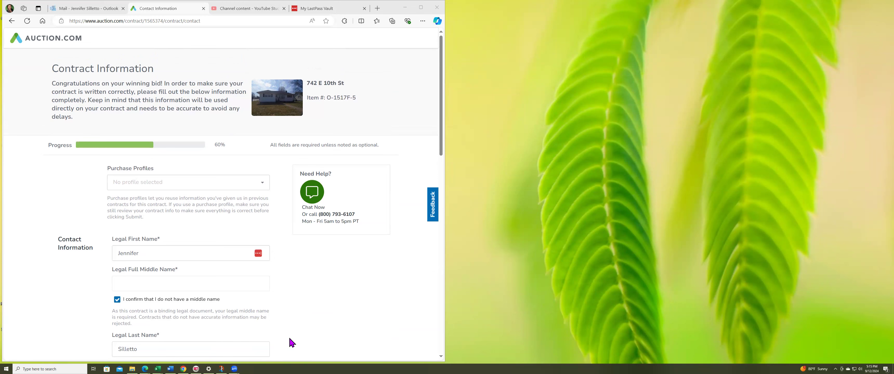
mouse_move(339, 336)
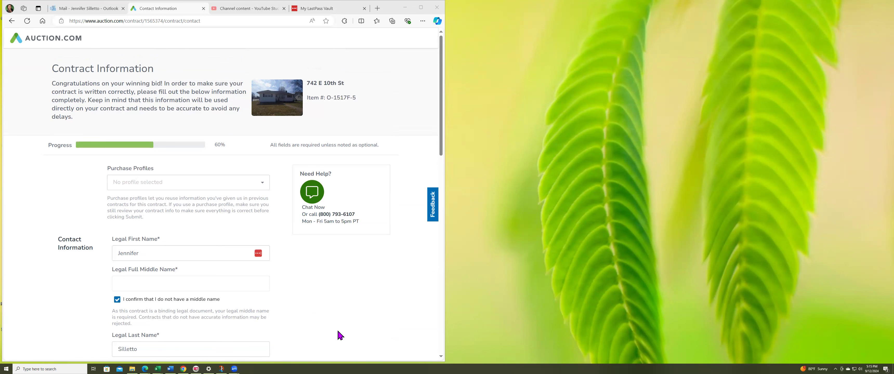
scroll(down, 3)
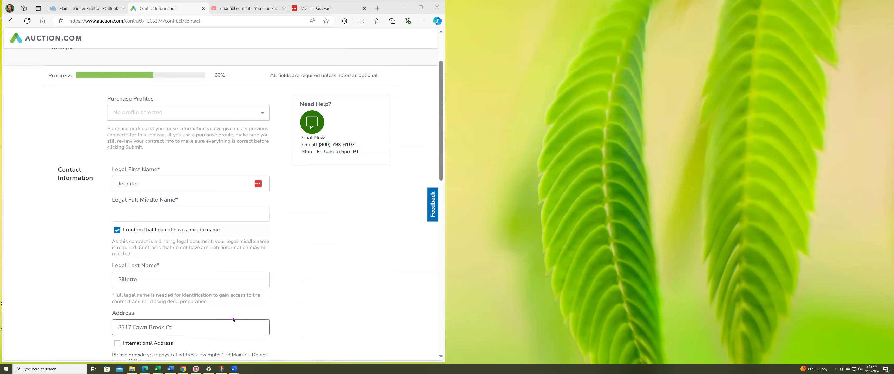
mouse_move(348, 306)
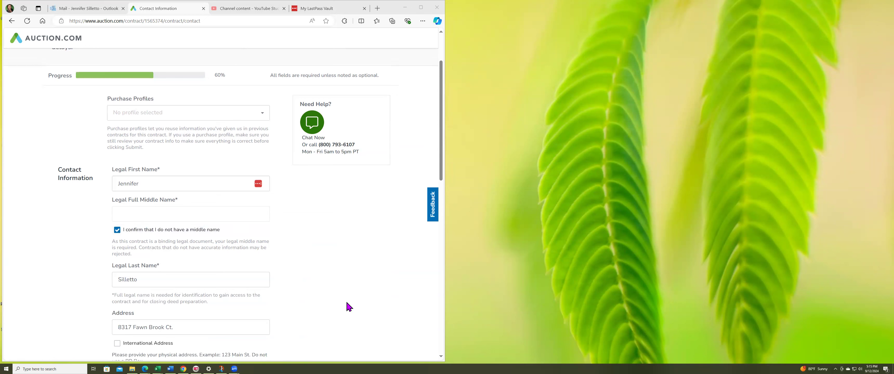
mouse_move(302, 189)
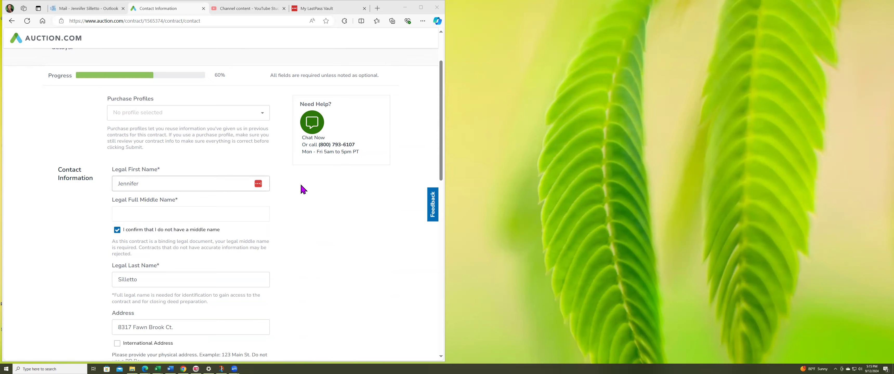
scroll(down, 3)
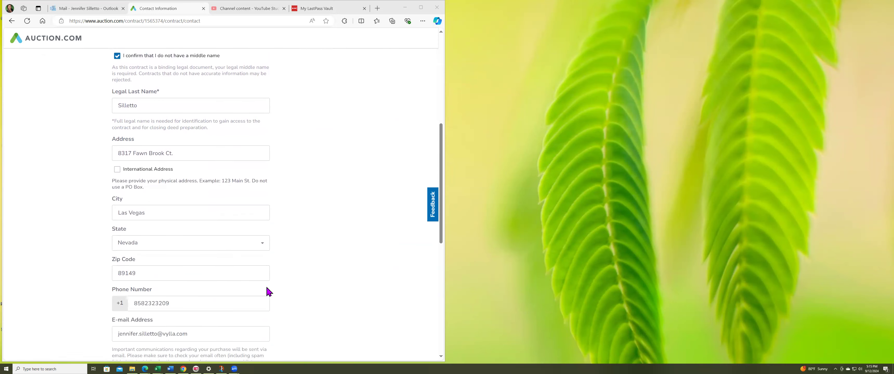
scroll(down, 3)
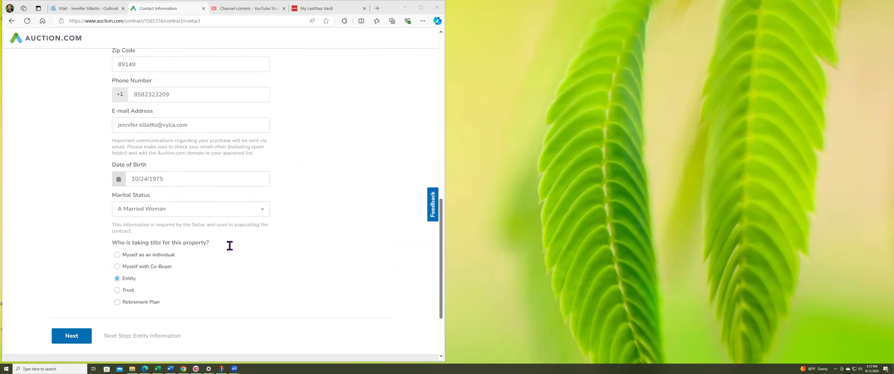
scroll(up, 3)
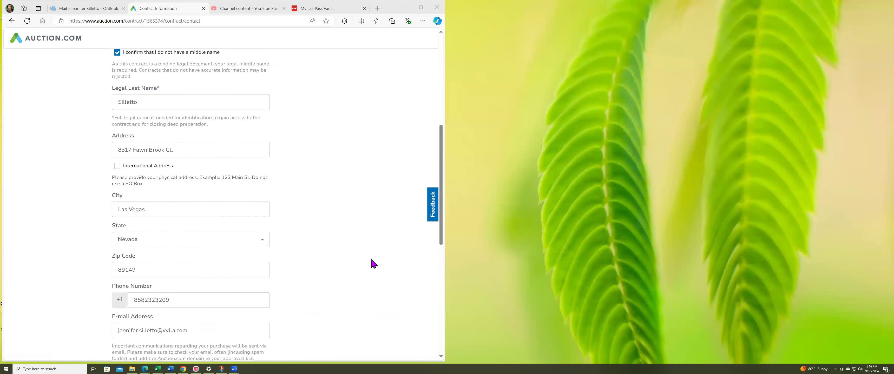
scroll(up, 3)
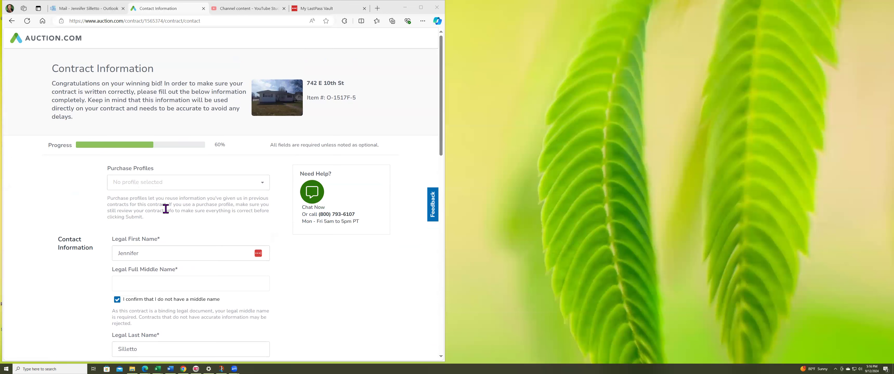
scroll(down, 3)
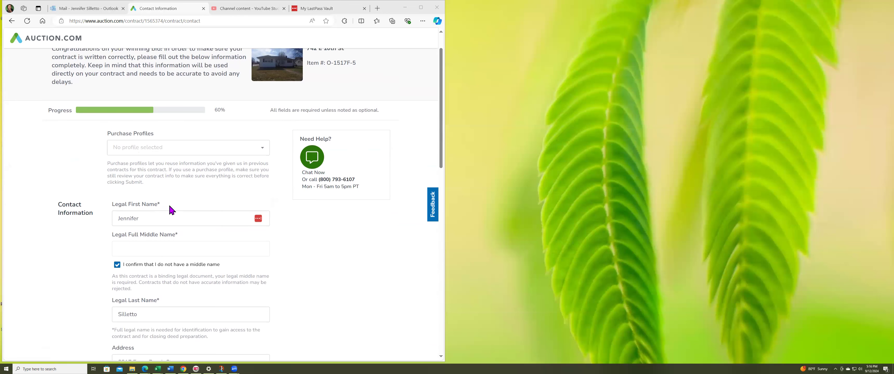
mouse_move(239, 193)
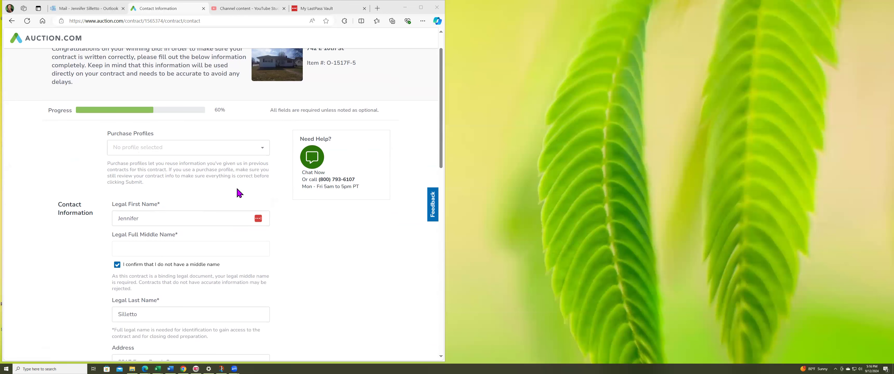
mouse_move(168, 185)
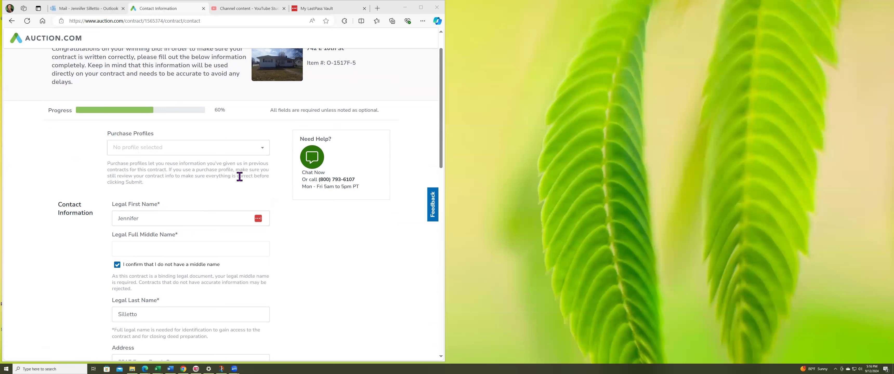
mouse_move(153, 186)
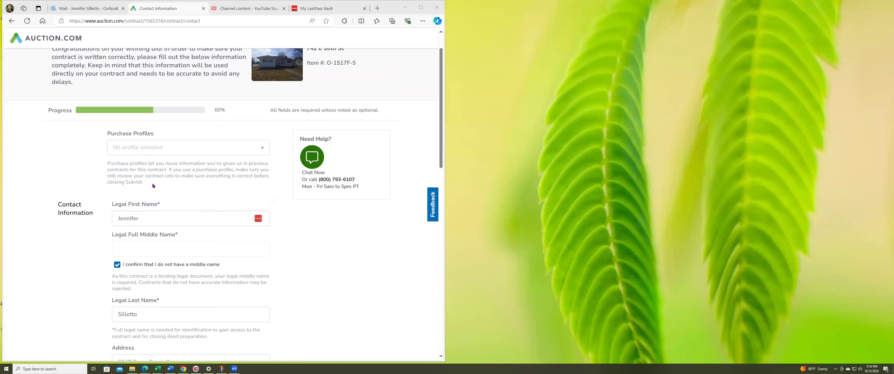
scroll(down, 3)
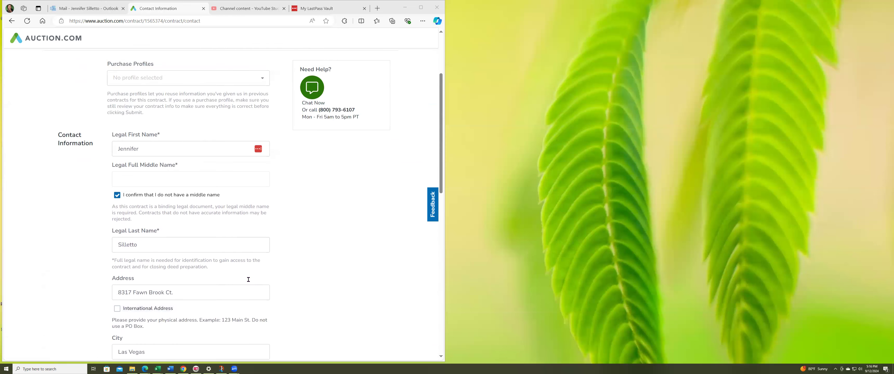
mouse_move(78, 159)
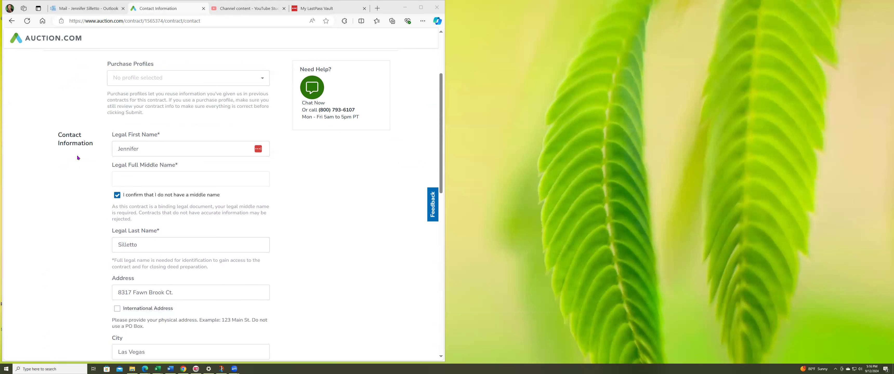
scroll(down, 3)
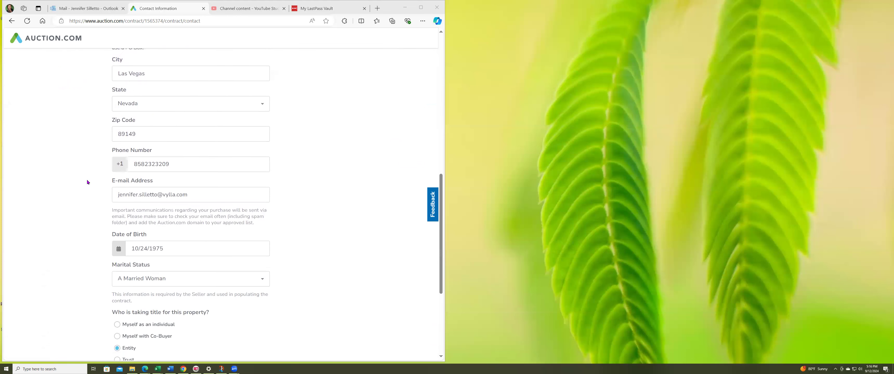
scroll(down, 3)
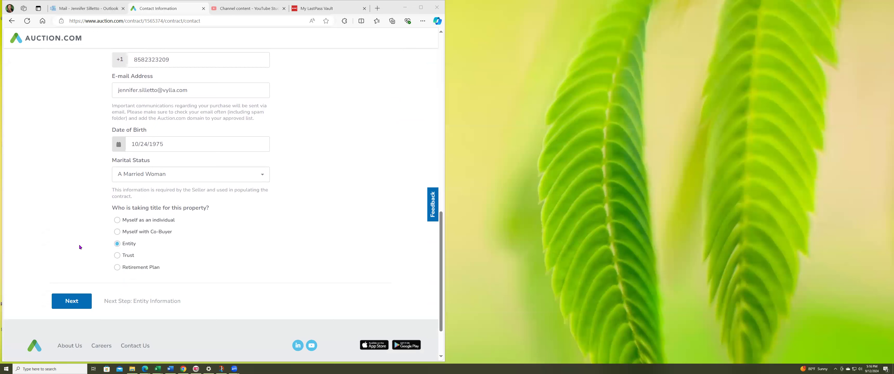
mouse_move(161, 213)
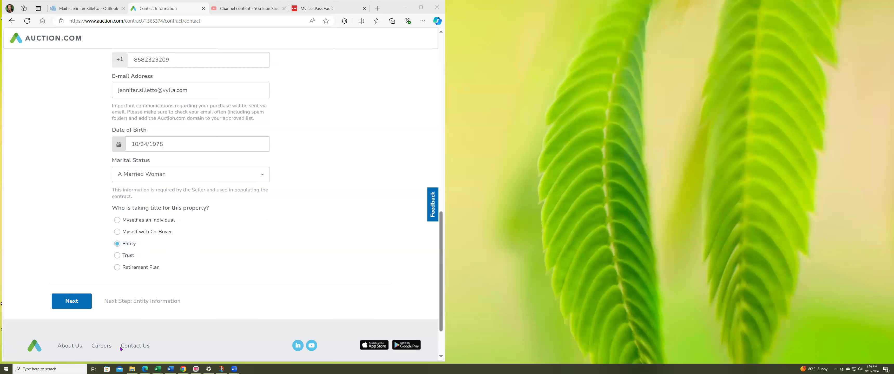
- Continue from Contact Information to the Entity Info step showing Mount Vernon Stay LLC
click(71, 302)
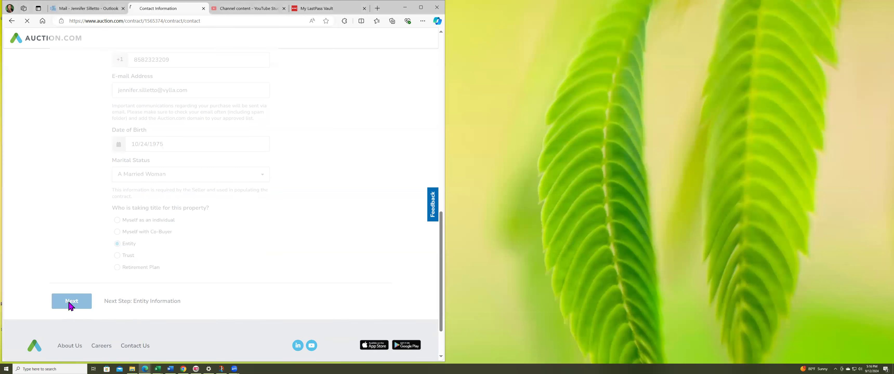
click(72, 302)
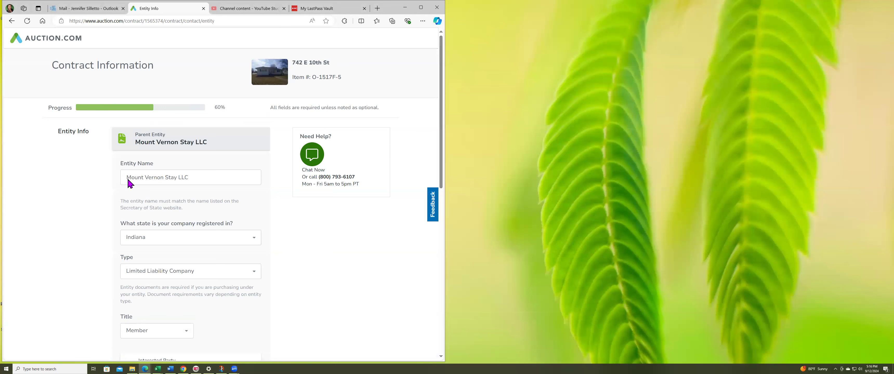
mouse_move(214, 149)
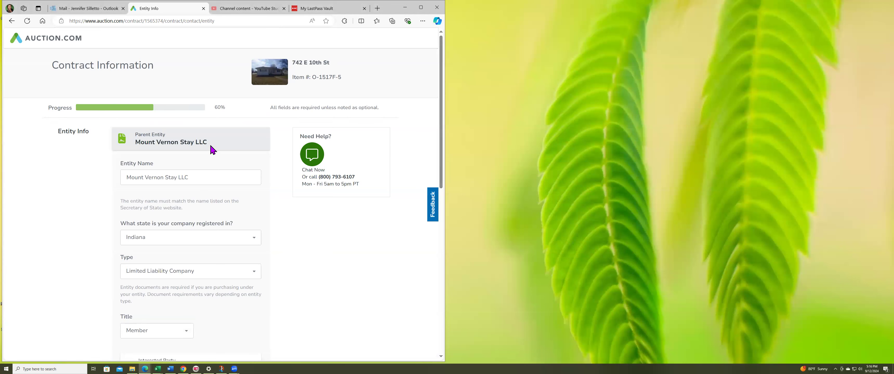
mouse_move(148, 247)
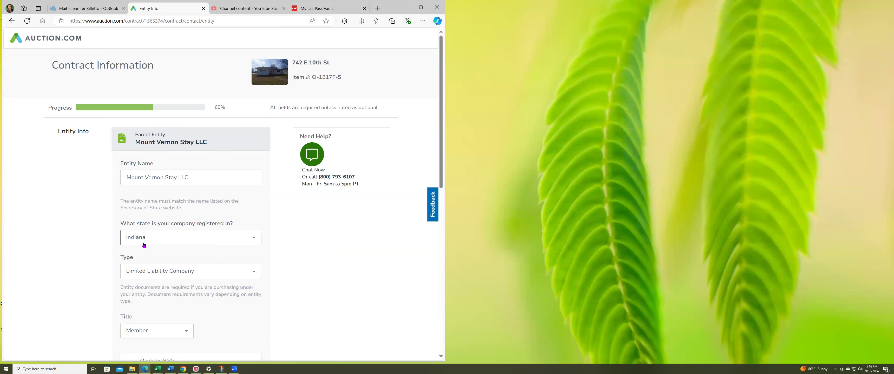
mouse_move(230, 248)
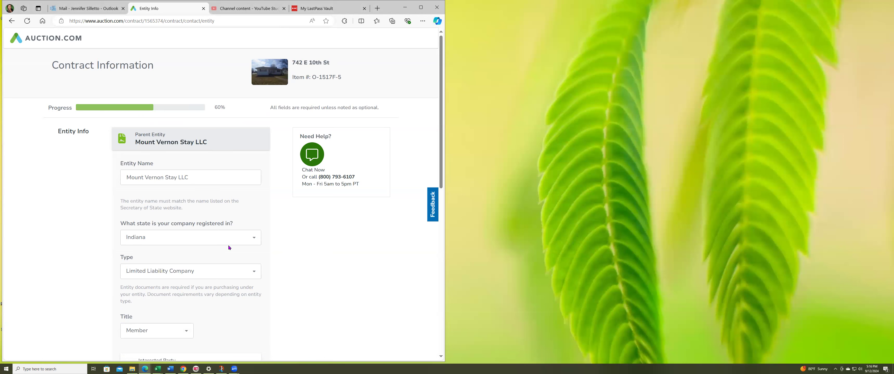
mouse_move(235, 263)
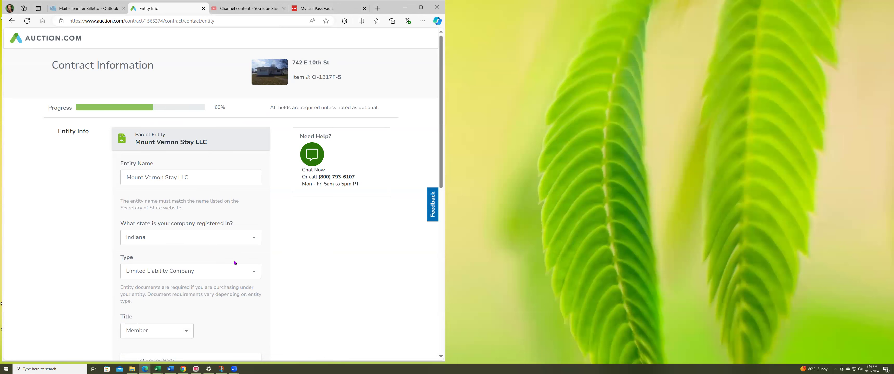
mouse_move(293, 283)
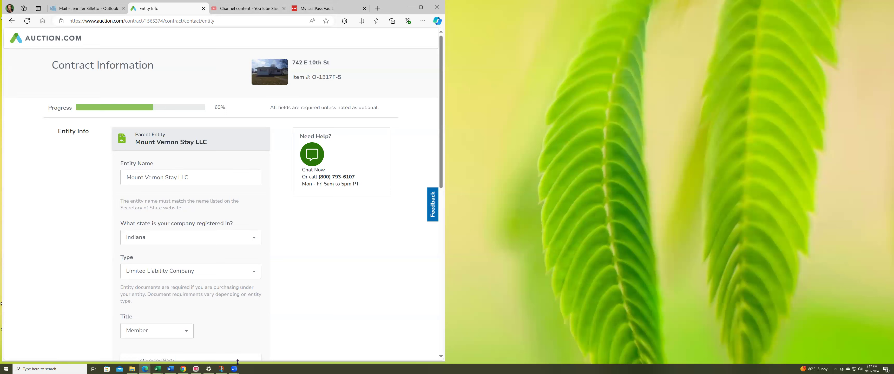
mouse_move(194, 362)
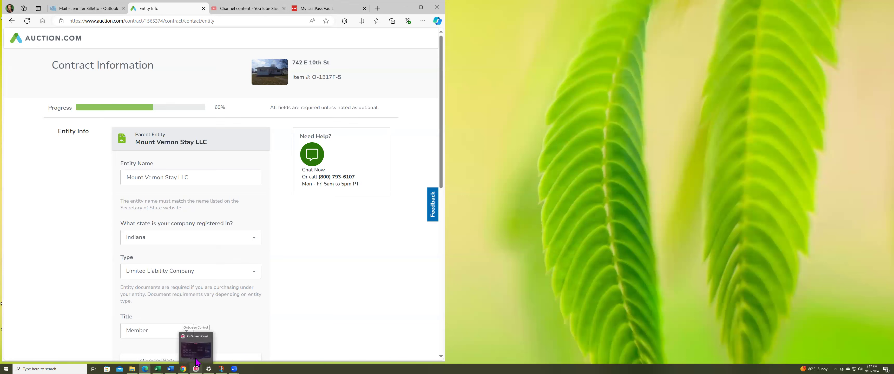
- Use OnScreen Control's Screen Split to put the browser in Full screen layout
click(195, 369)
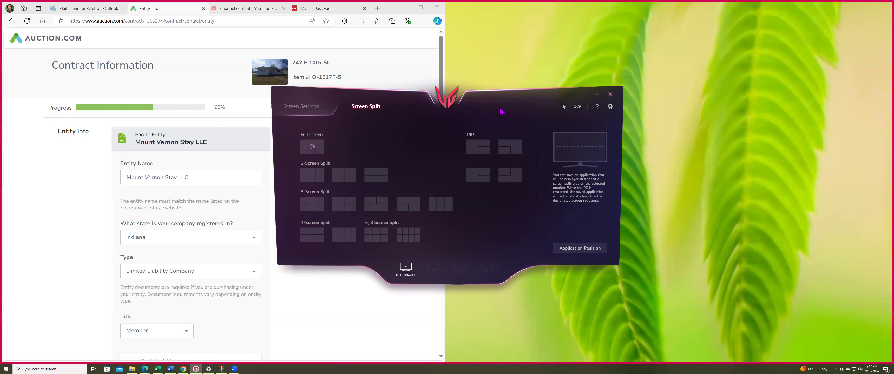
click(610, 94)
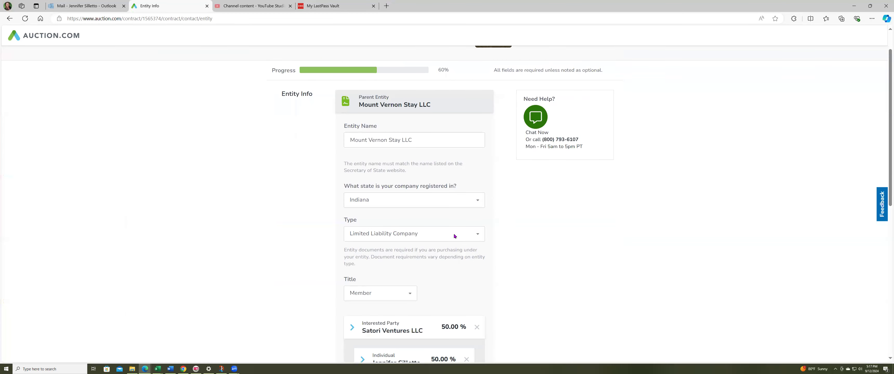
mouse_move(382, 305)
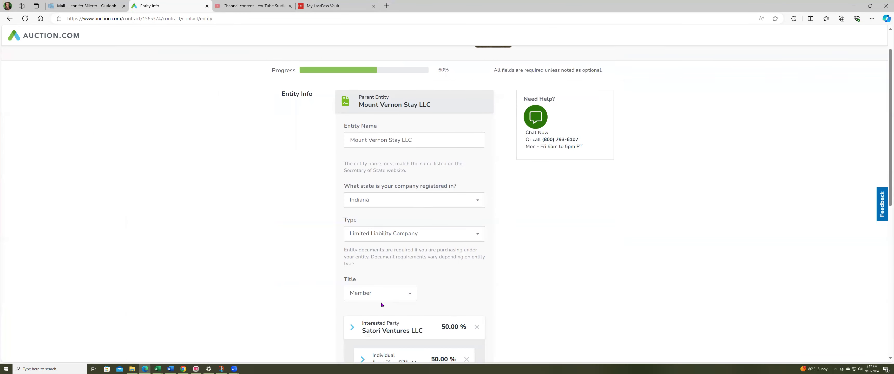
mouse_move(417, 312)
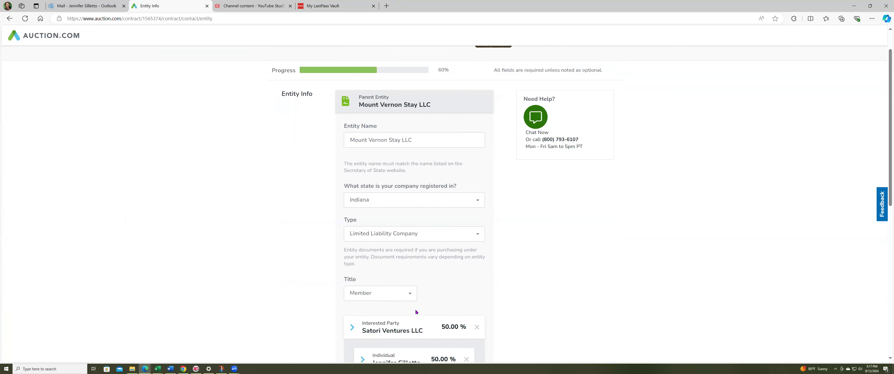
mouse_move(292, 265)
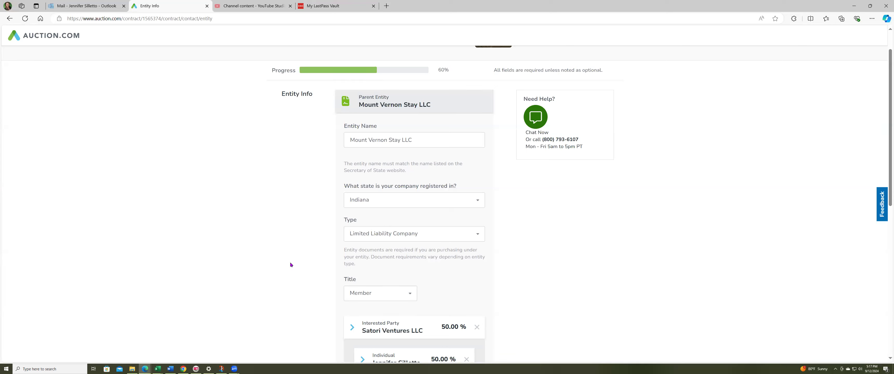
mouse_move(133, 179)
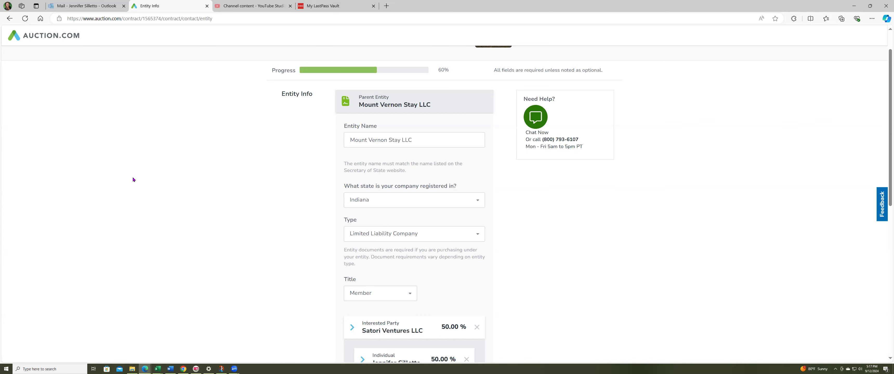
mouse_move(286, 223)
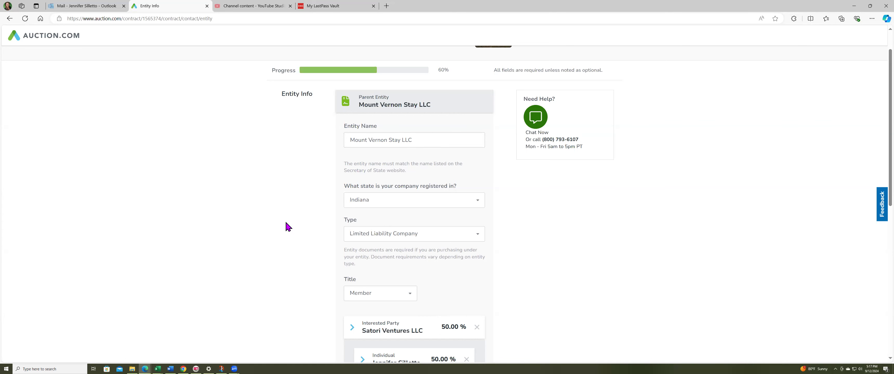
mouse_move(272, 240)
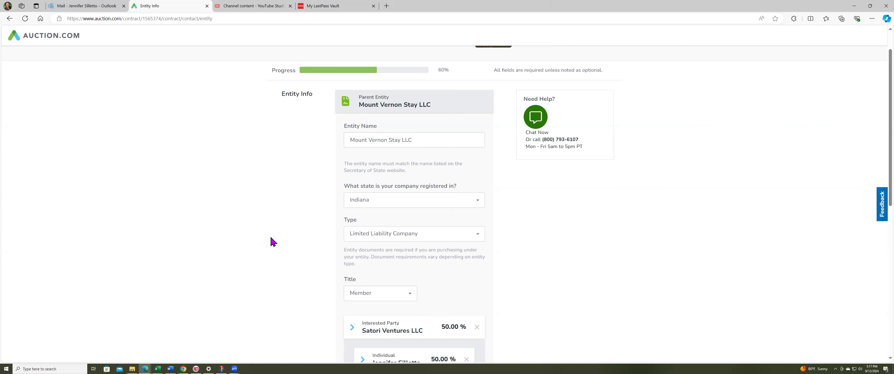
mouse_move(380, 105)
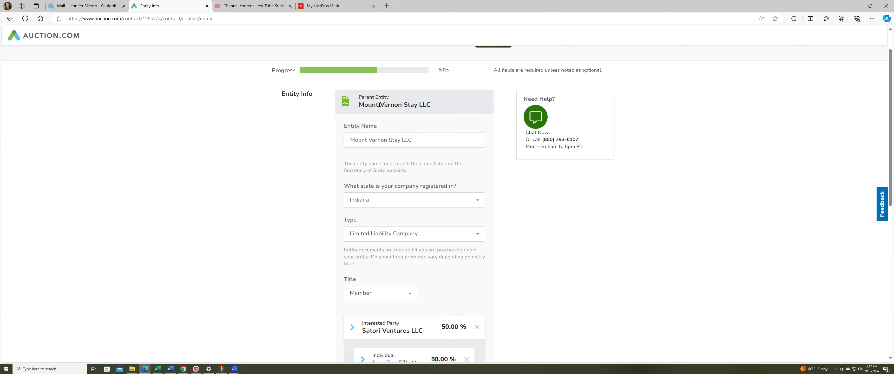
mouse_move(386, 113)
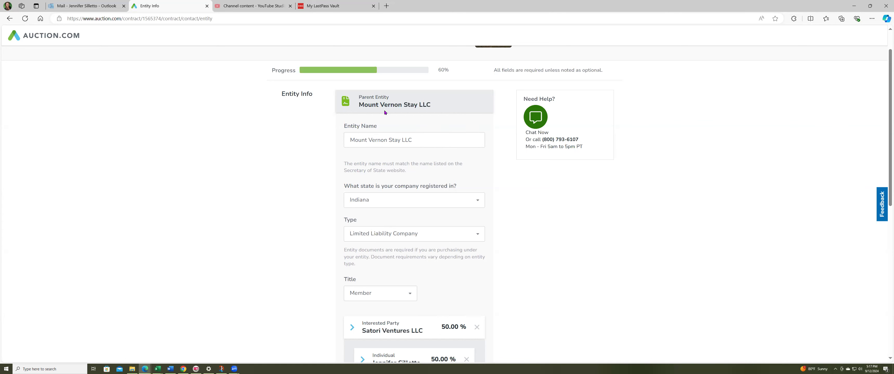
scroll(down, 3)
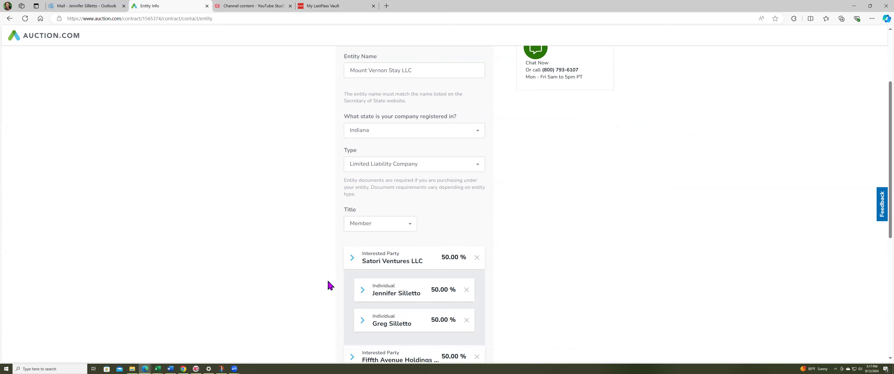
mouse_move(312, 276)
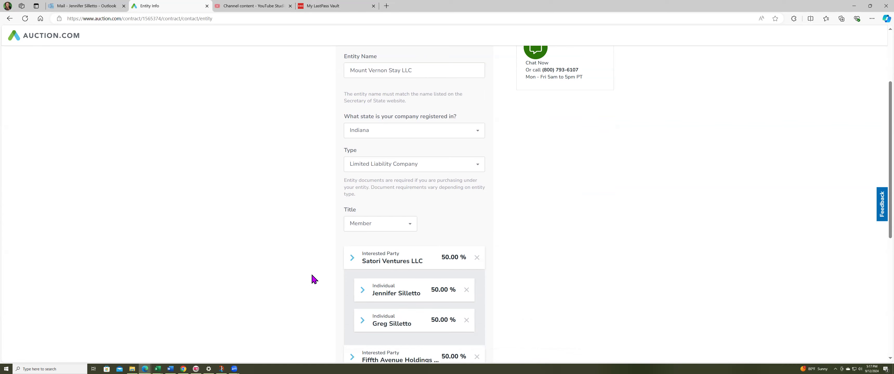
scroll(down, 3)
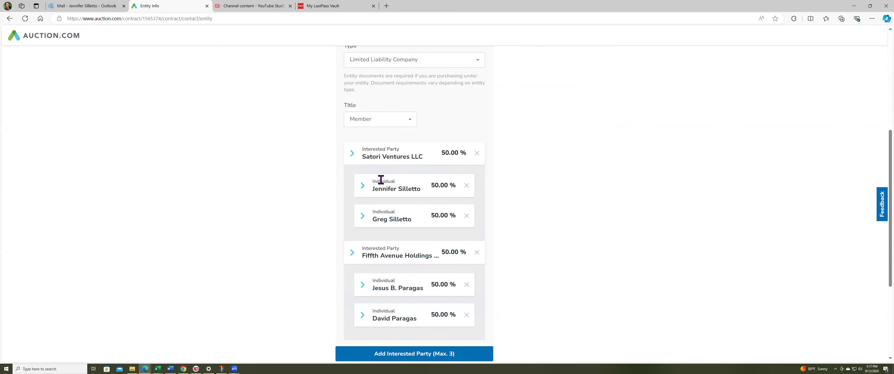
mouse_move(420, 170)
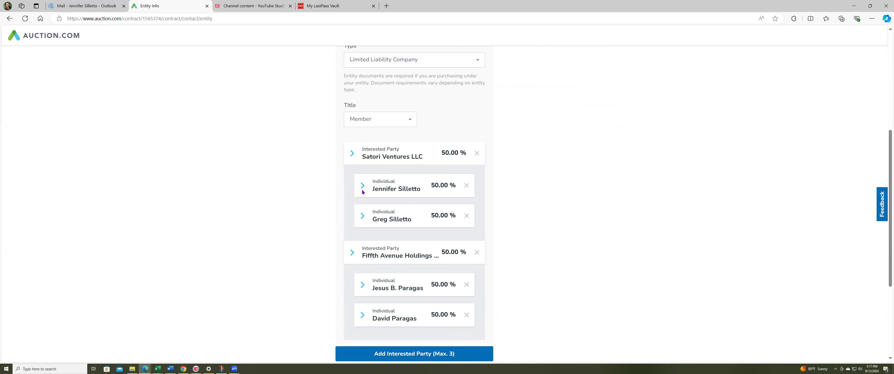
scroll(down, 3)
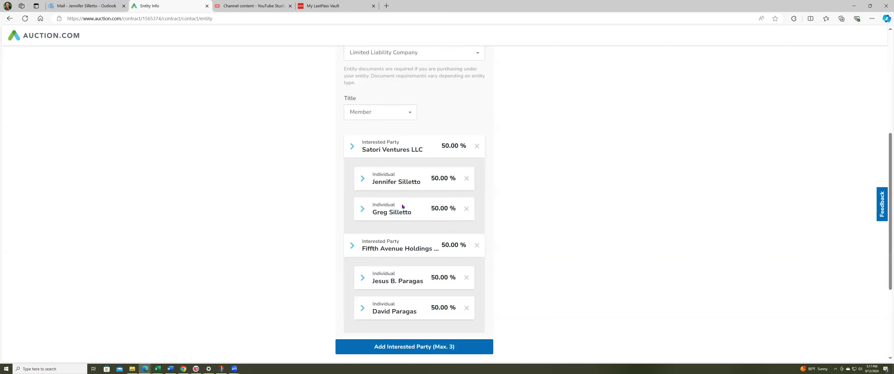
scroll(down, 3)
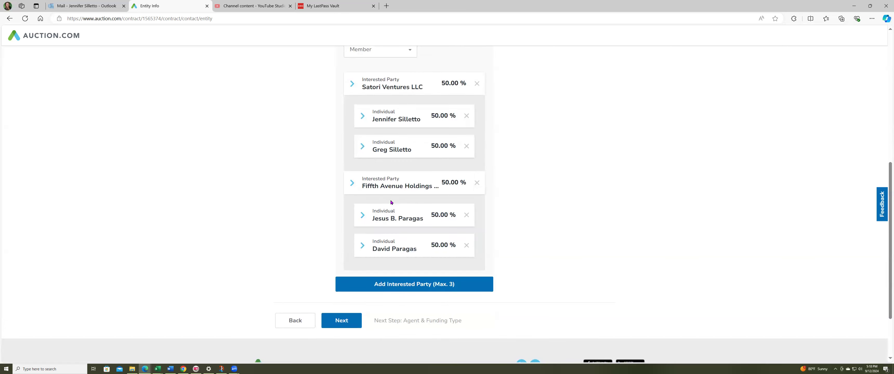
mouse_move(396, 238)
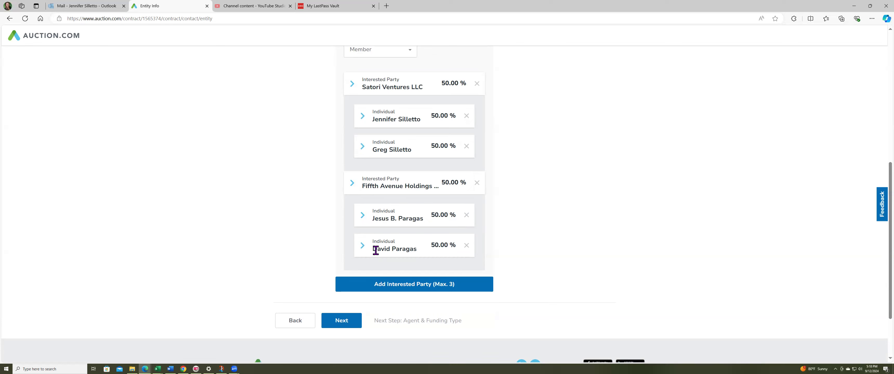
mouse_move(309, 236)
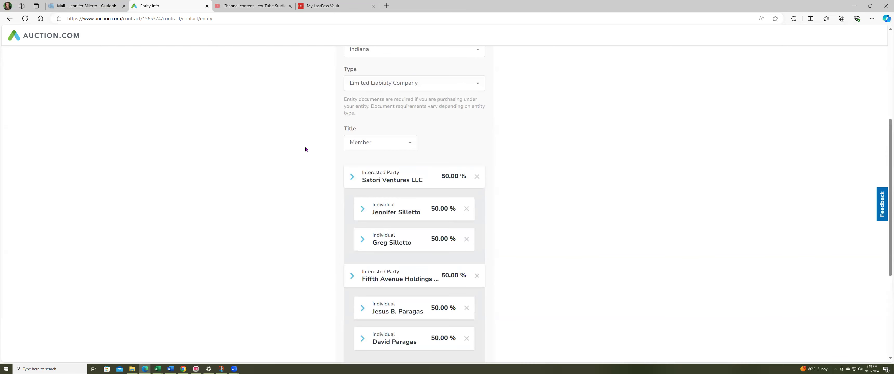
scroll(down, 3)
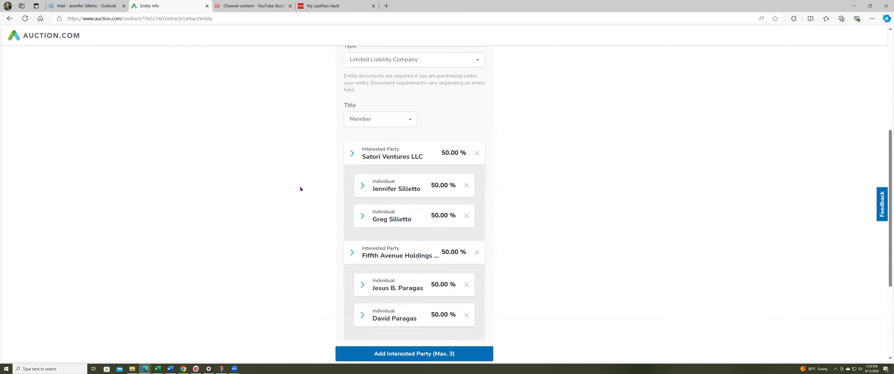
mouse_move(287, 198)
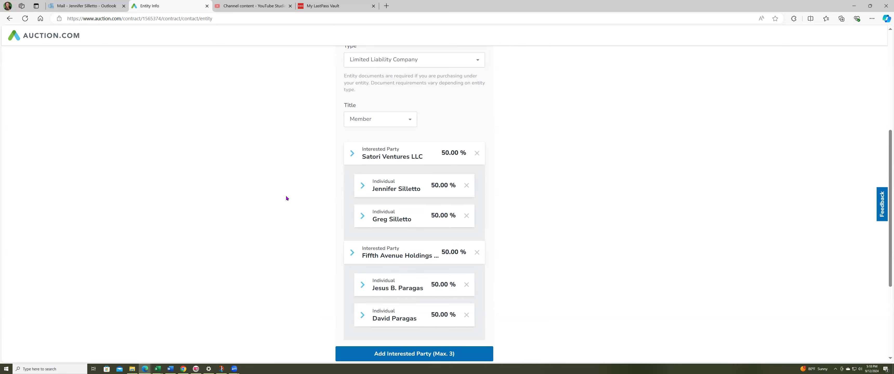
mouse_move(350, 172)
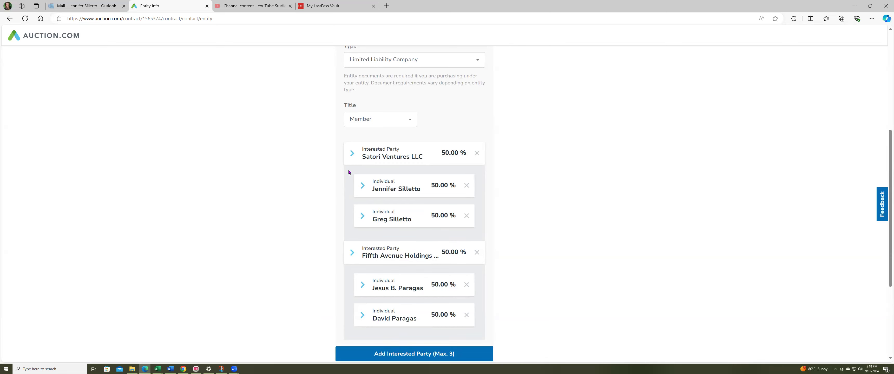
mouse_move(357, 234)
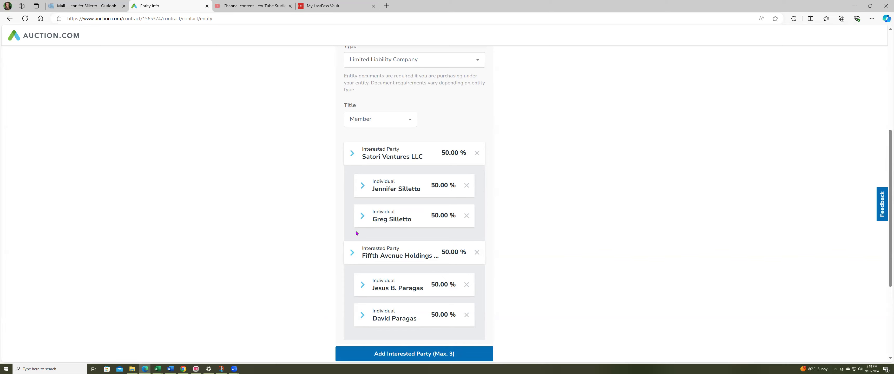
scroll(down, 3)
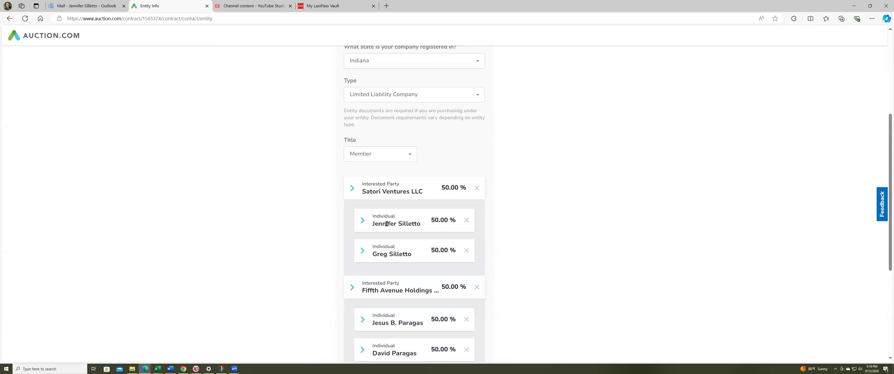
- Review the interested parties and advance from Entity Info to Agent & Funding Type
scroll(down, 3)
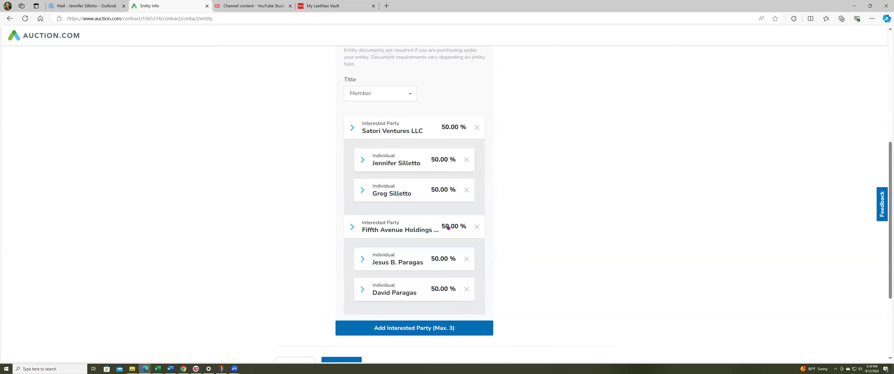
scroll(down, 3)
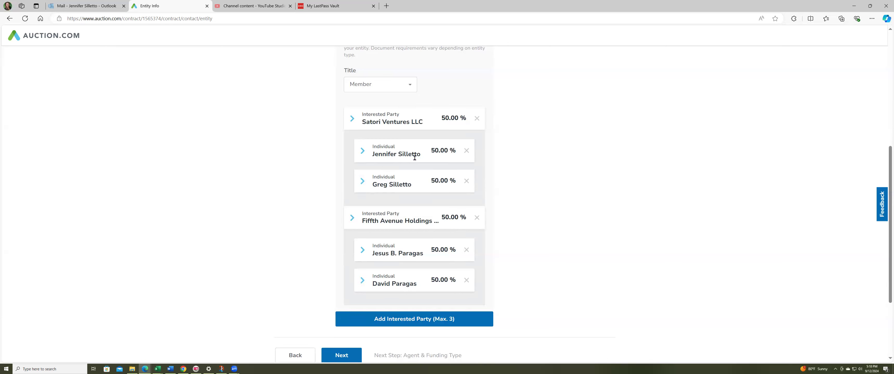
mouse_move(395, 187)
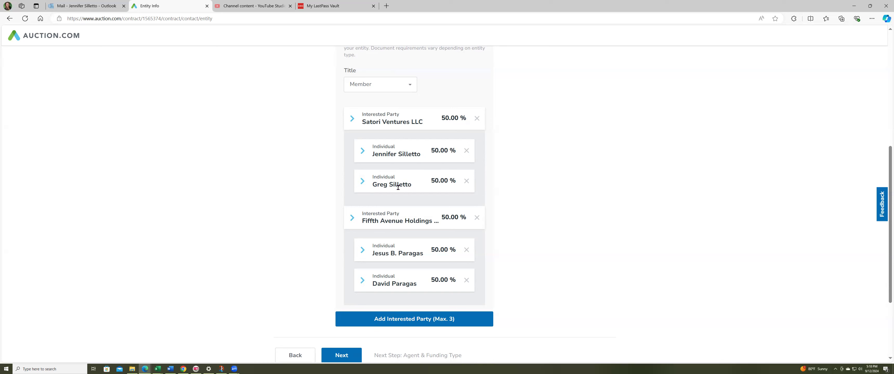
mouse_move(418, 189)
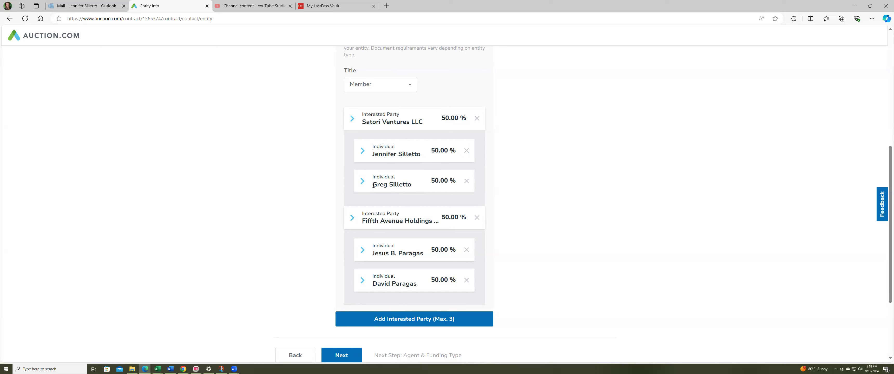
mouse_move(389, 192)
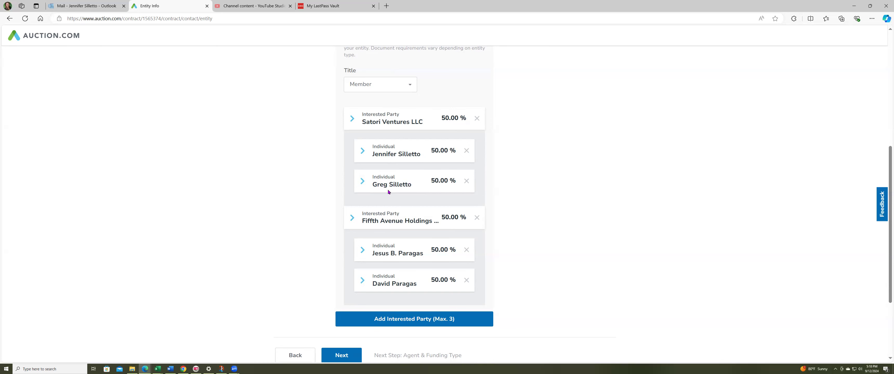
mouse_move(414, 191)
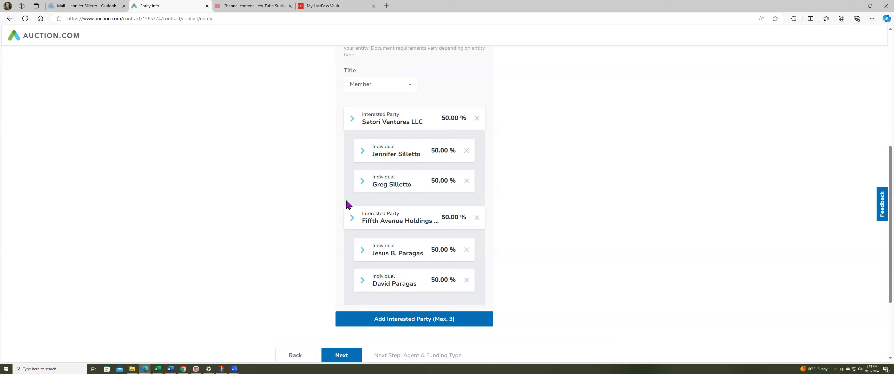
mouse_move(355, 202)
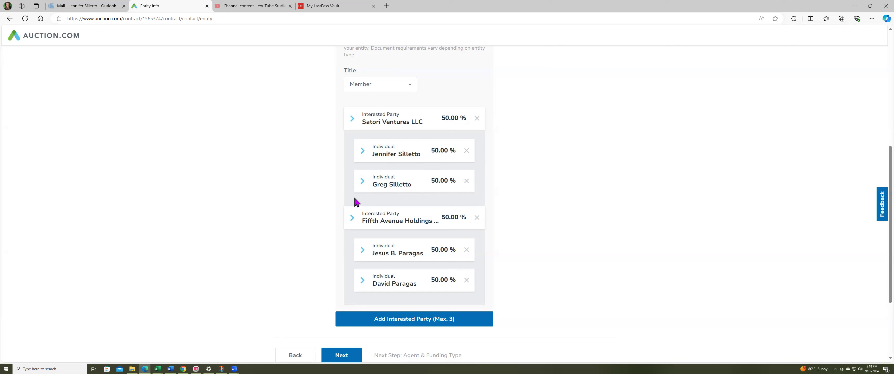
mouse_move(339, 208)
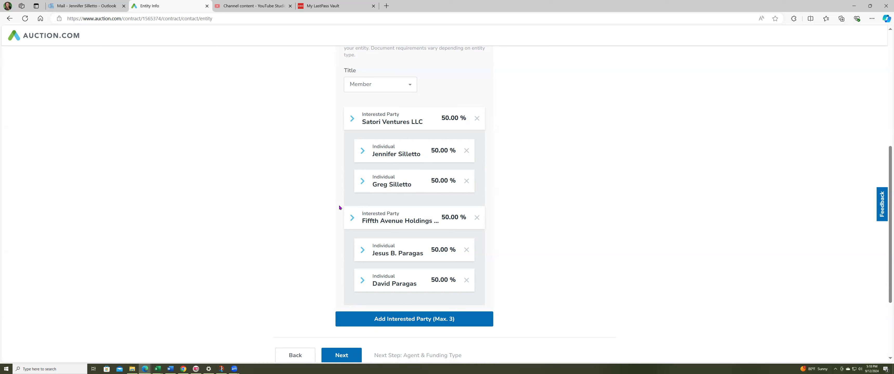
mouse_move(404, 275)
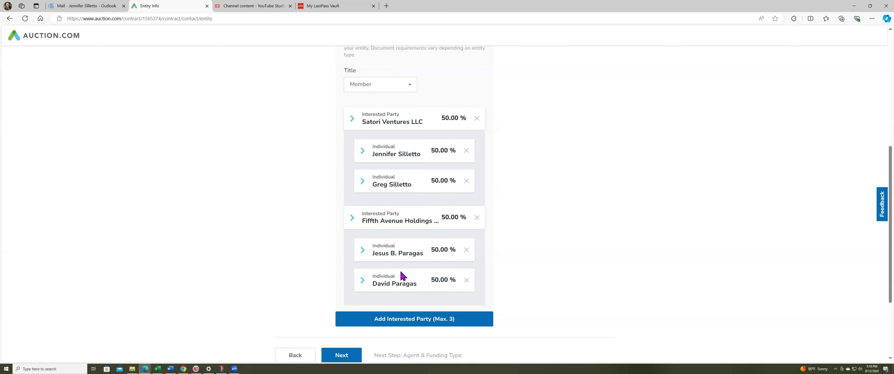
mouse_move(349, 242)
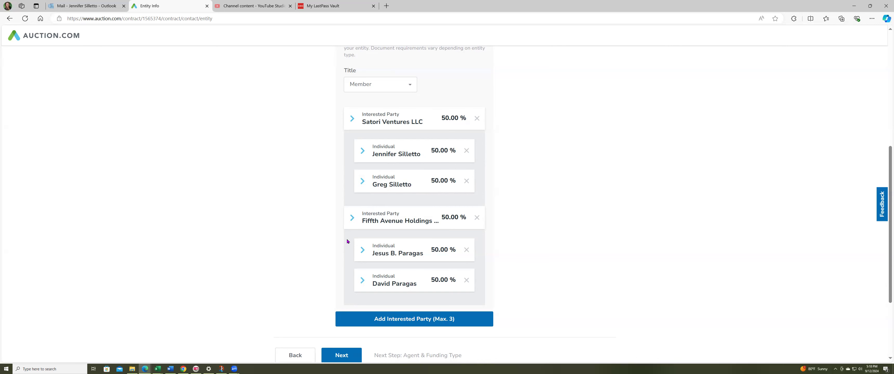
mouse_move(384, 154)
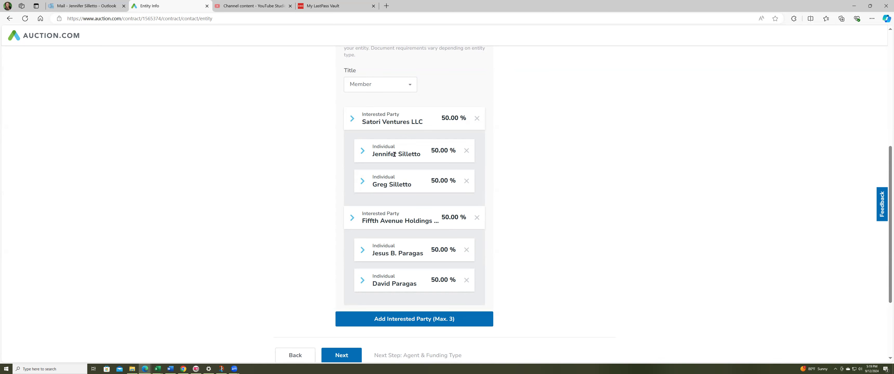
mouse_move(362, 183)
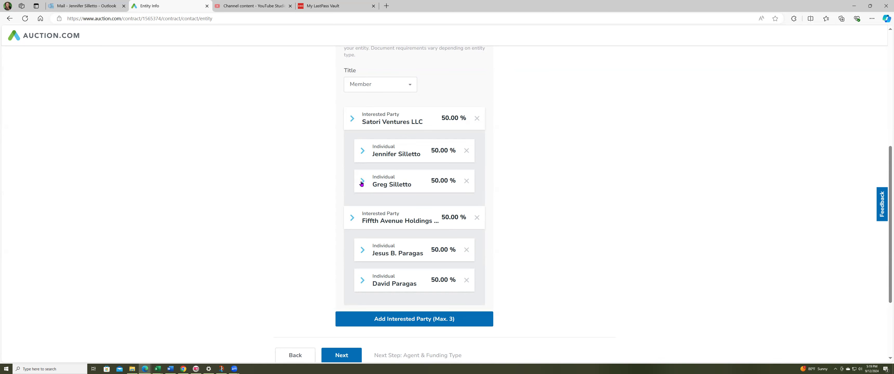
scroll(down, 3)
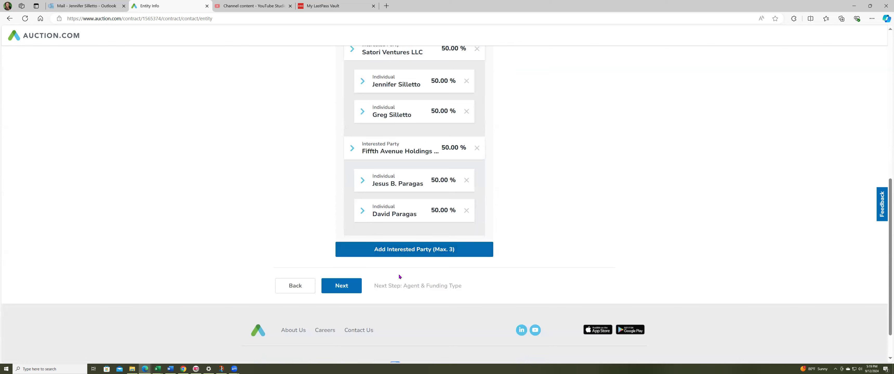
scroll(up, 3)
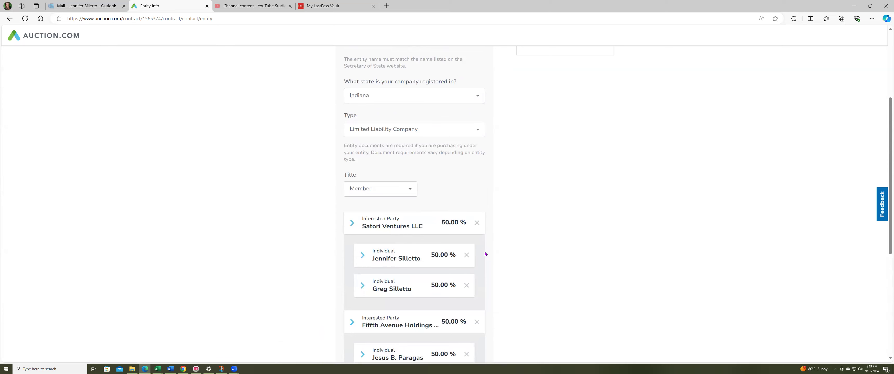
scroll(down, 3)
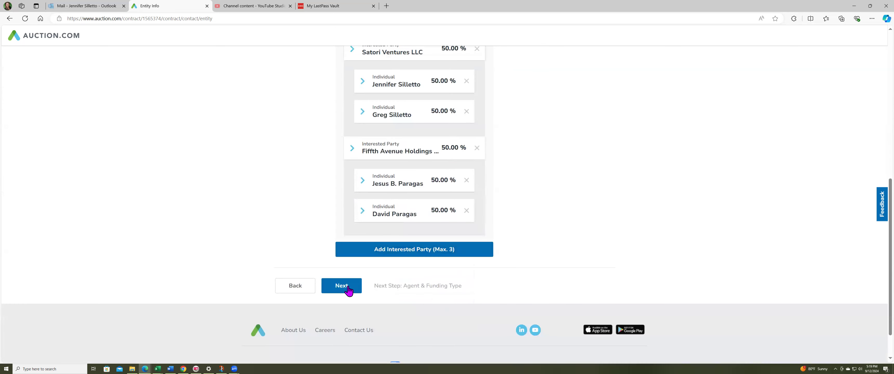
click(341, 286)
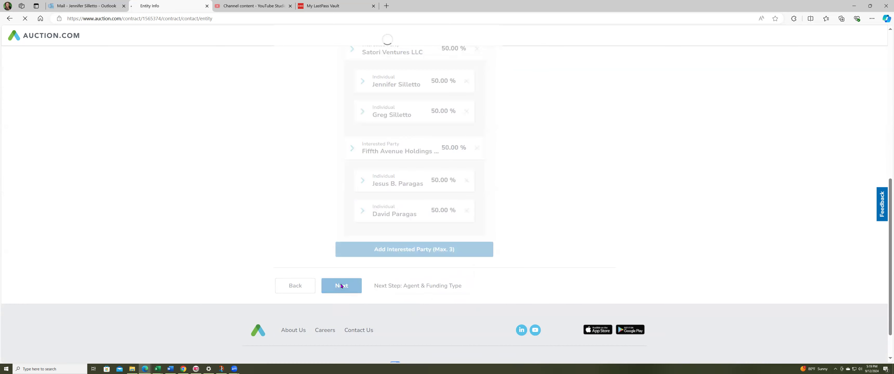
click(342, 286)
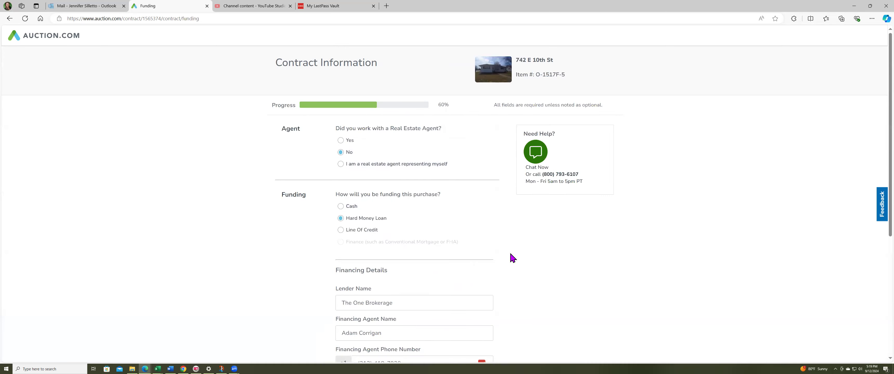
mouse_move(356, 150)
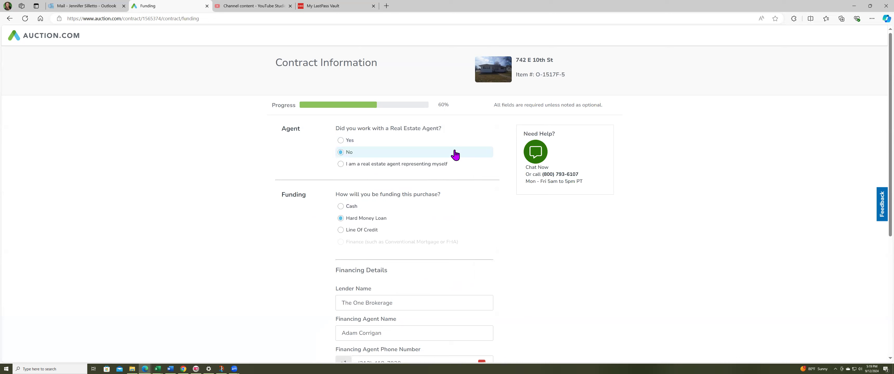
mouse_move(362, 166)
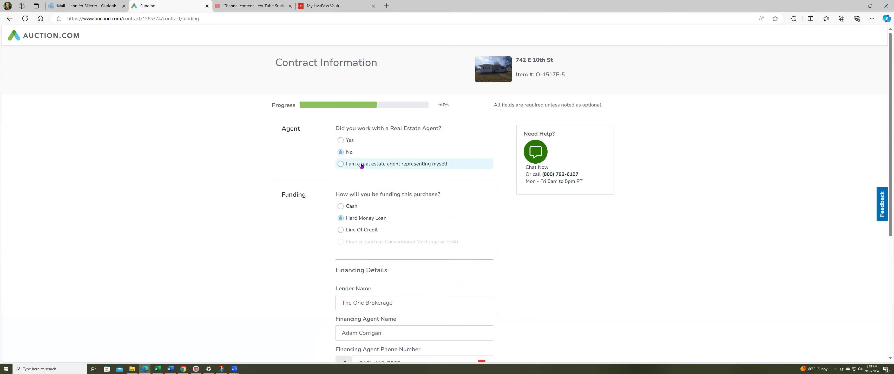
mouse_move(340, 181)
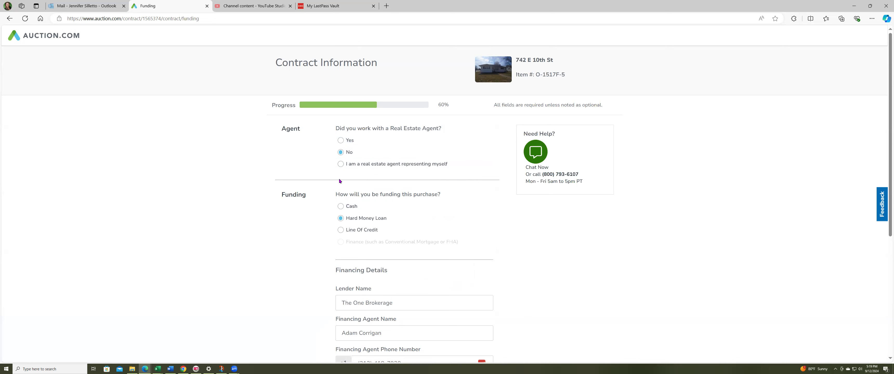
mouse_move(382, 228)
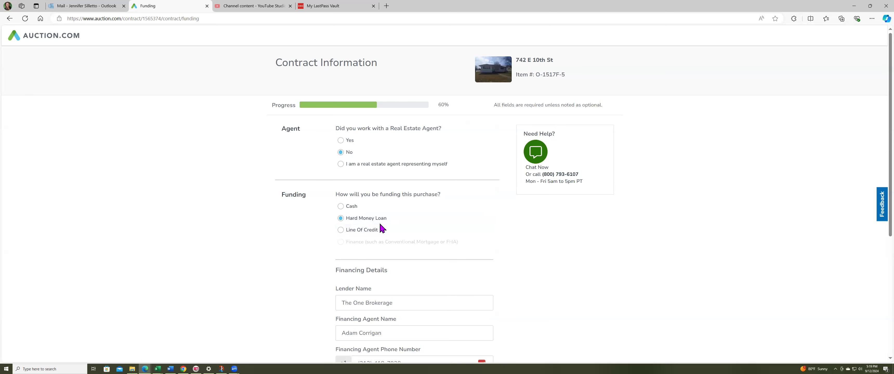
scroll(down, 3)
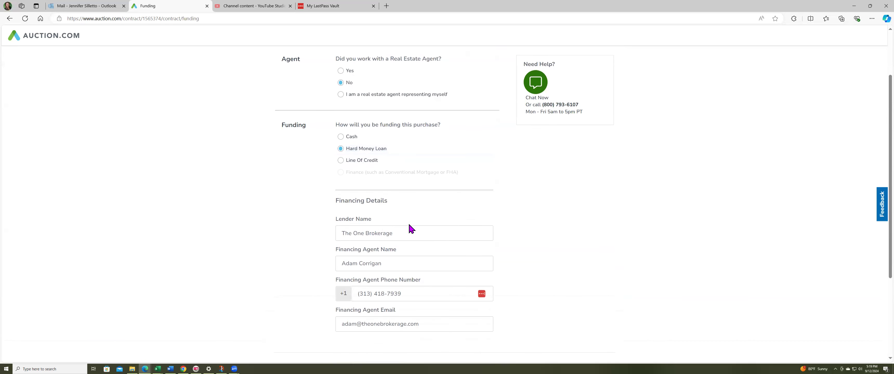
mouse_move(393, 224)
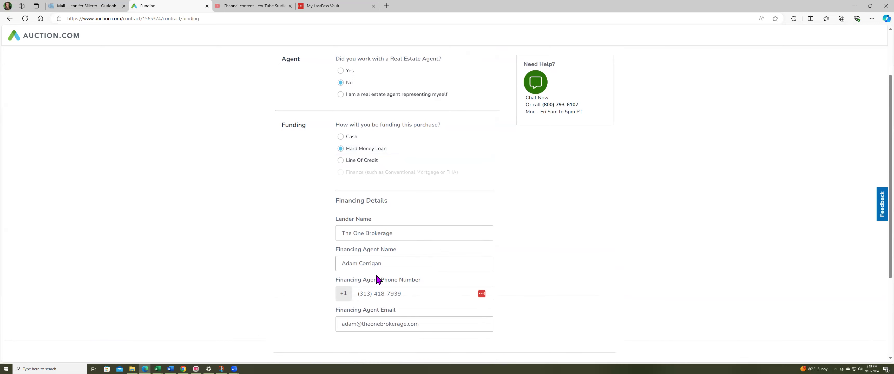
mouse_move(440, 338)
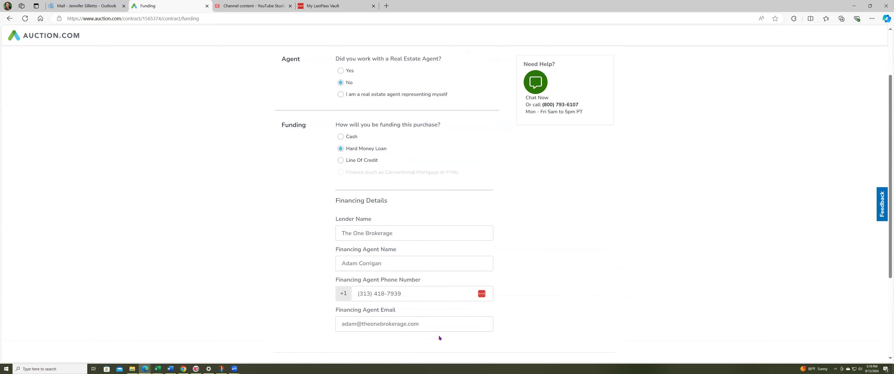
mouse_move(455, 296)
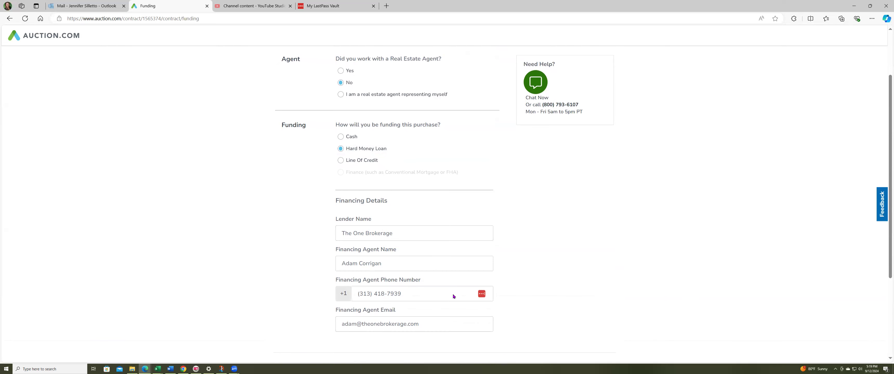
scroll(down, 3)
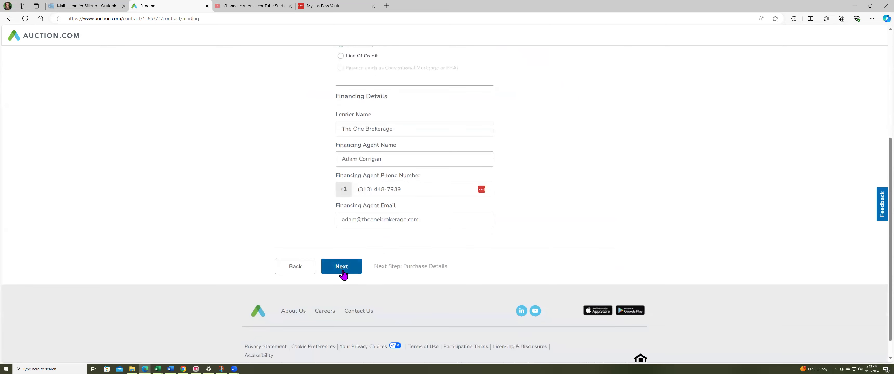
- On Purchase Details choose Yes for title insurance and the seller-selected escrow company, then continue
click(342, 267)
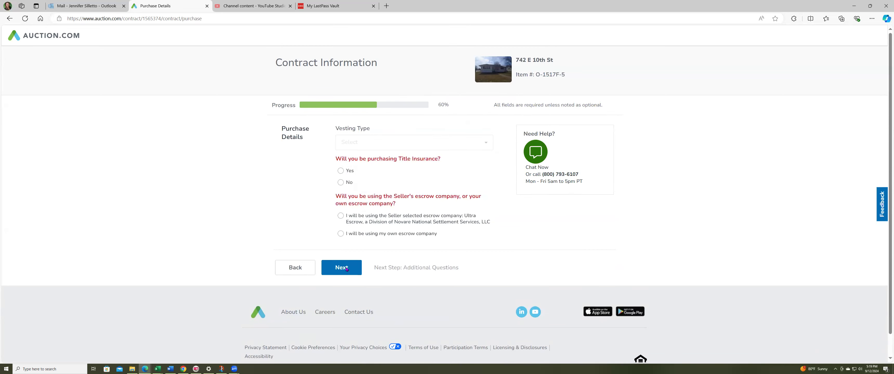
click(341, 171)
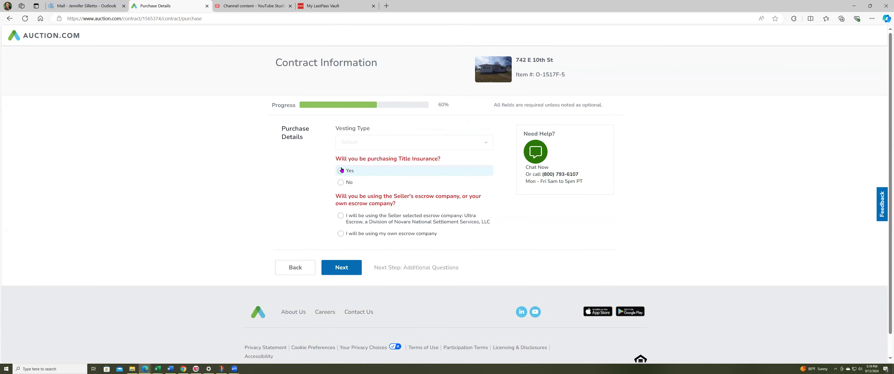
click(340, 171)
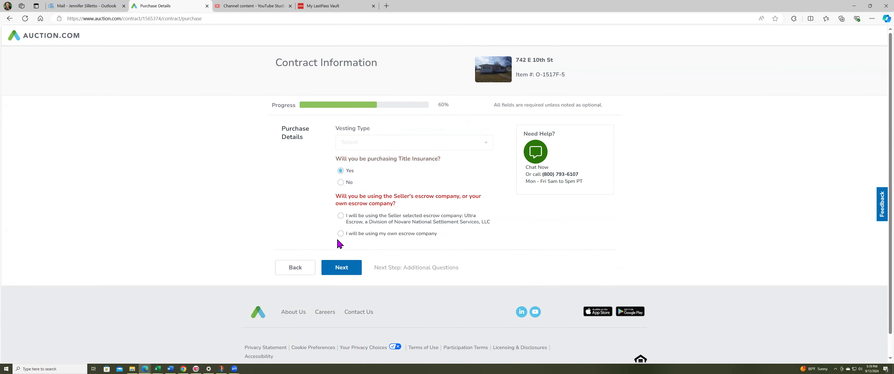
click(341, 216)
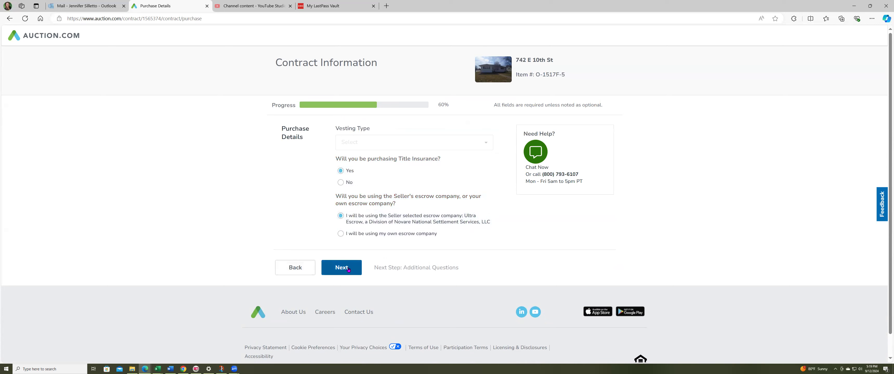
click(342, 268)
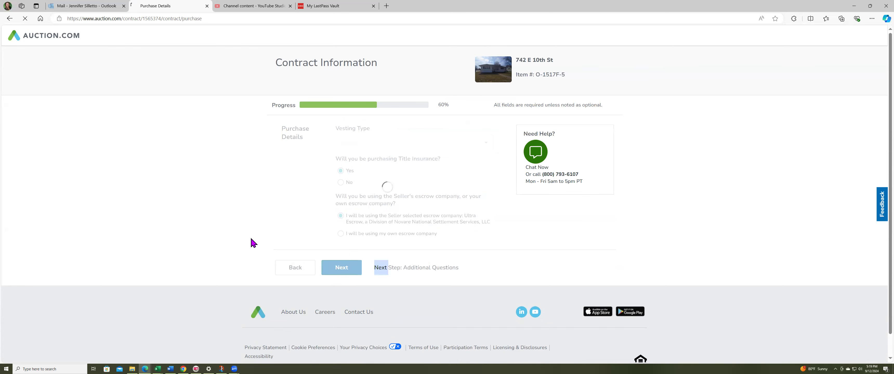
- Answer investment purchase, not a first-time buyer, not a licensed agent
click(342, 267)
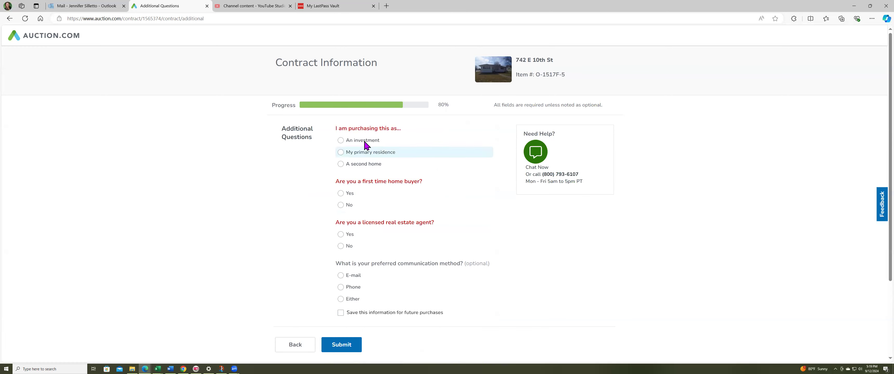
click(340, 140)
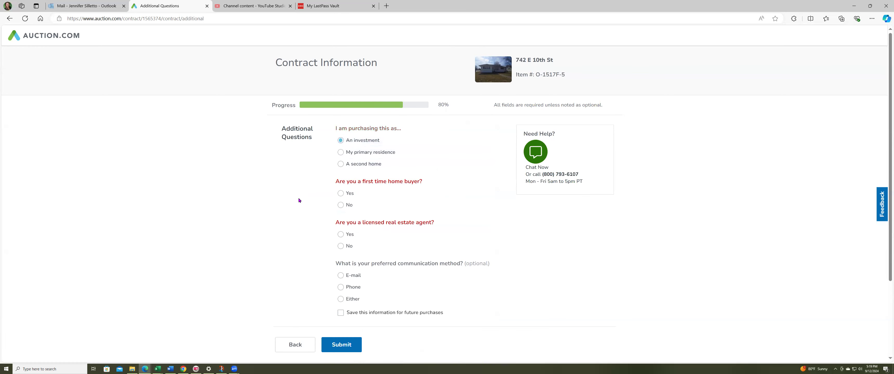
click(340, 205)
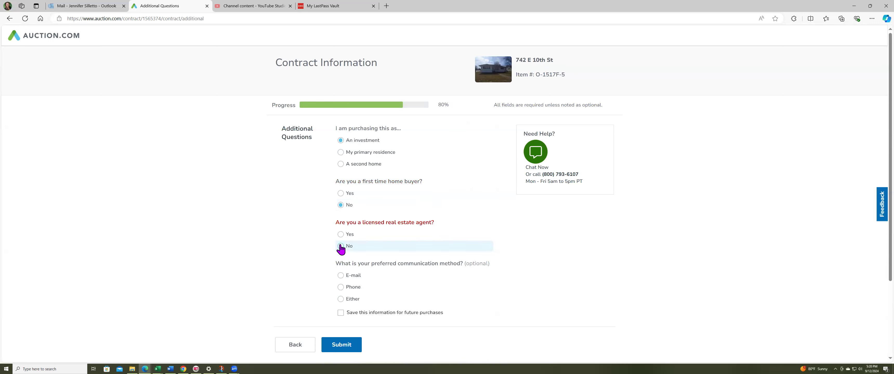
click(340, 247)
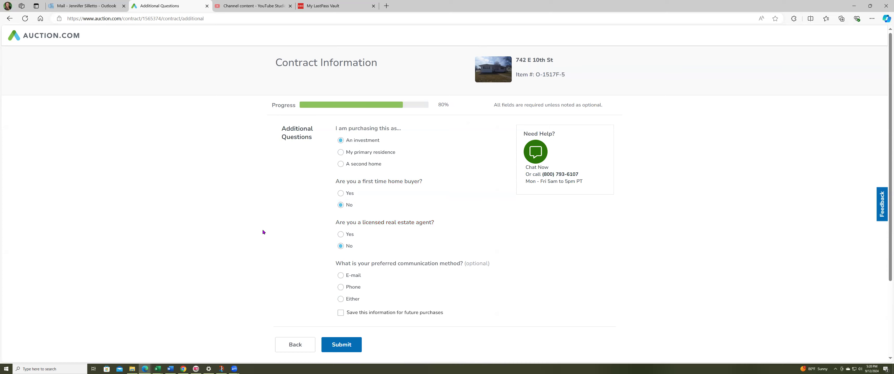
scroll(down, 3)
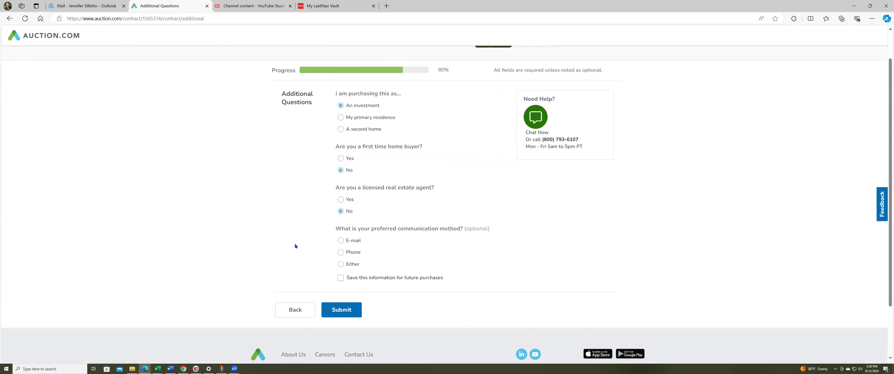
mouse_move(352, 293)
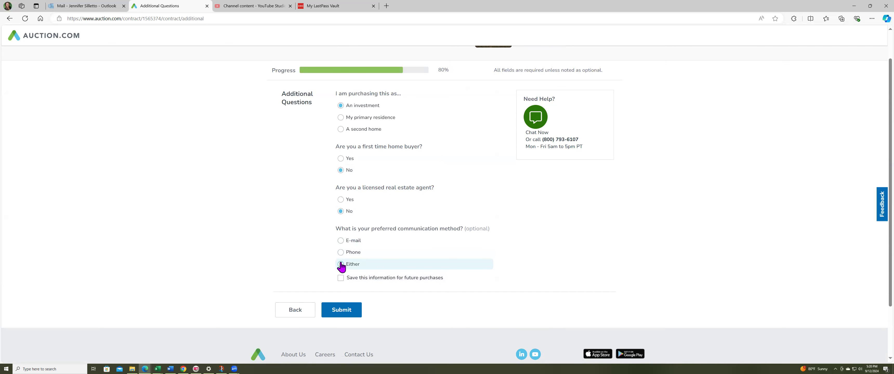
- Choose E-mail as contact method, save the information for future purchases, and confirm the review
click(341, 264)
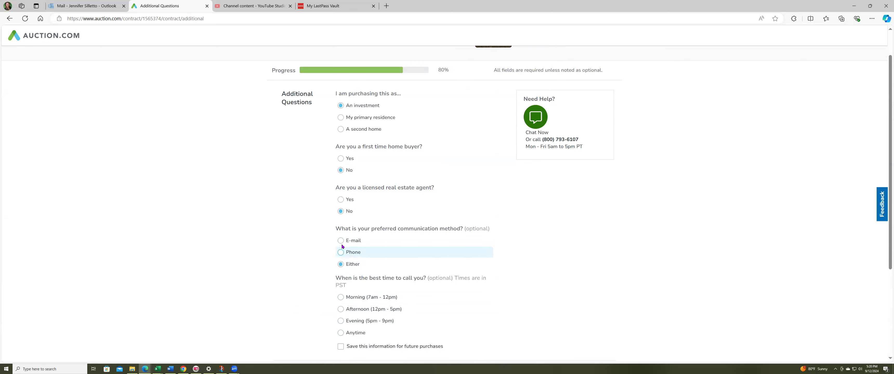
click(340, 241)
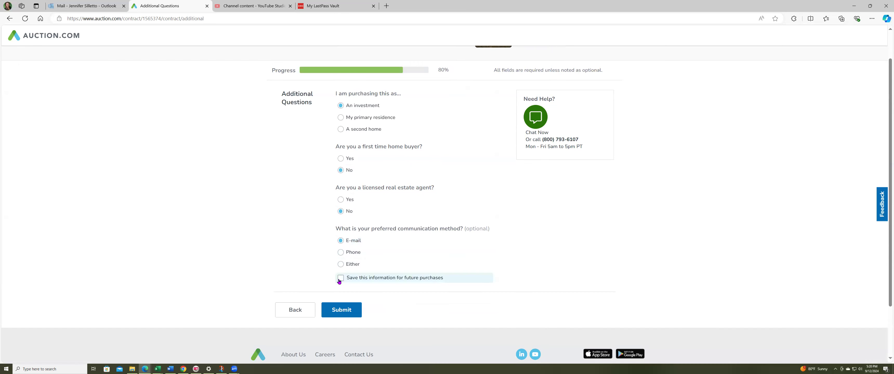
click(341, 310)
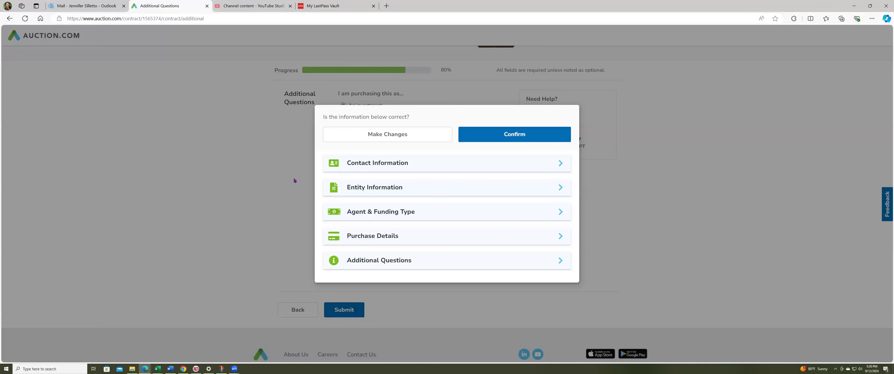
mouse_move(509, 141)
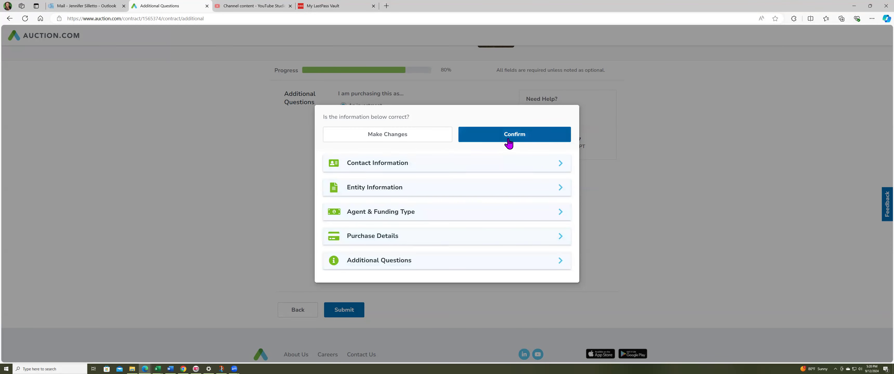
click(515, 135)
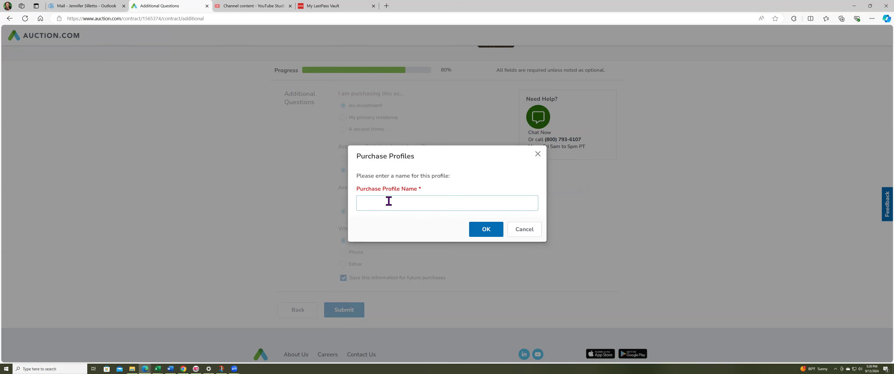
text(742)
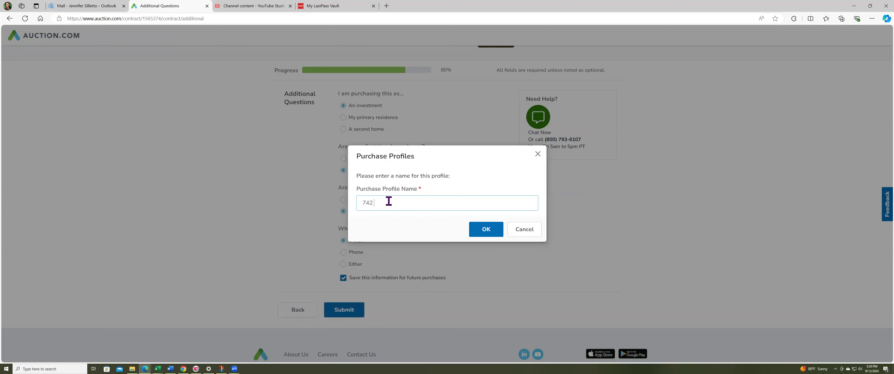
text(E 10th S)
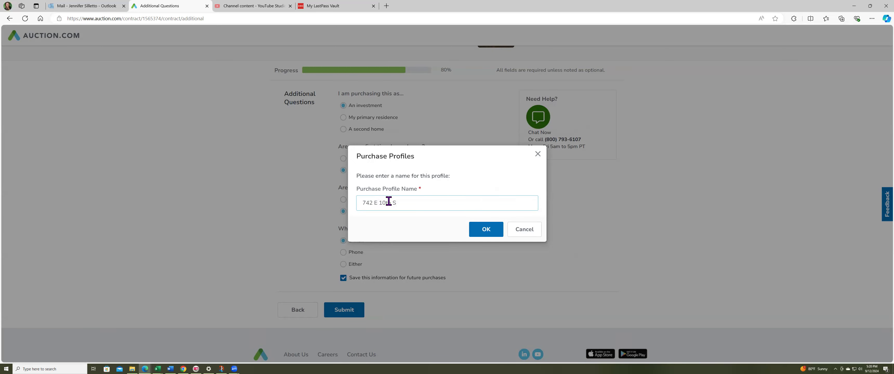
text(t)
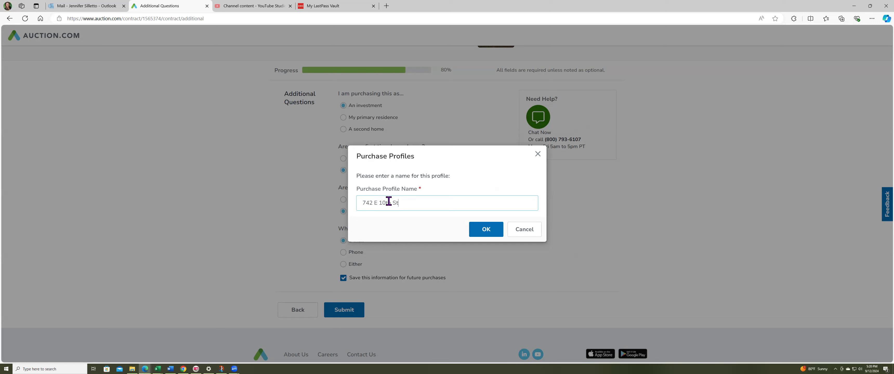
text(Mt)
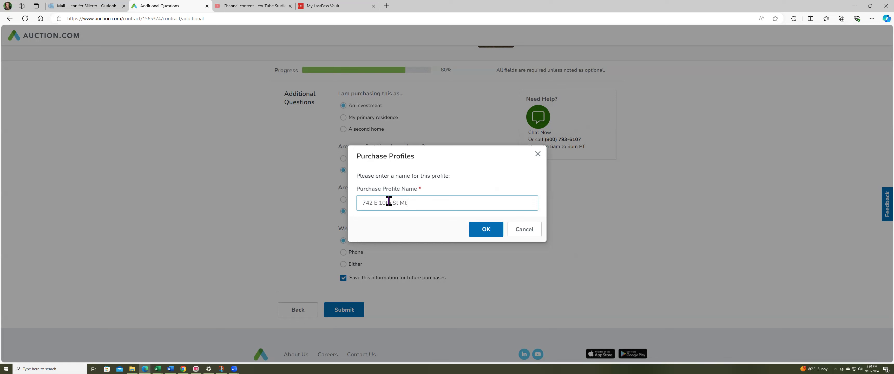
text(Vernon IN)
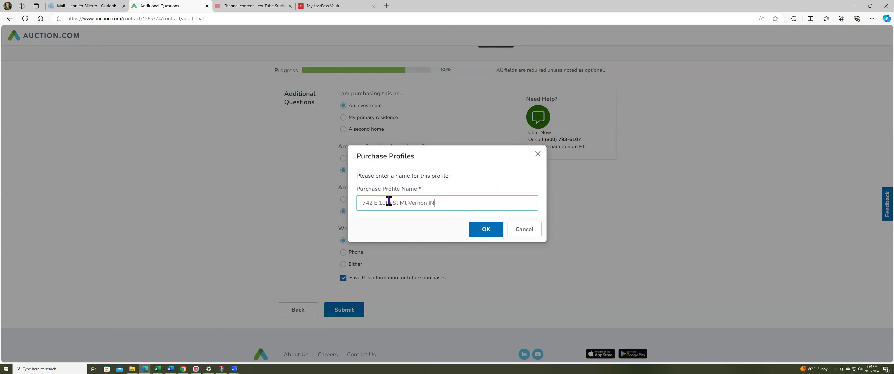
text(47620)
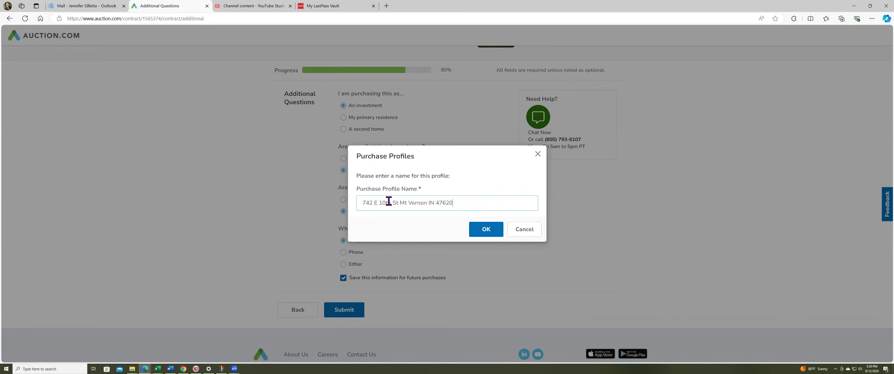
click(486, 230)
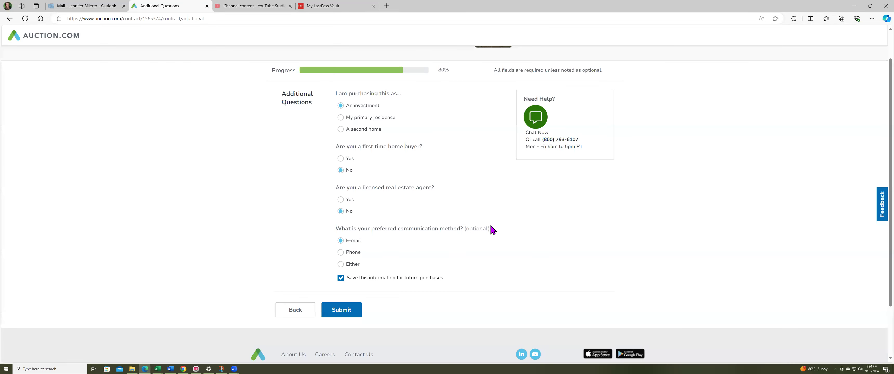
click(341, 310)
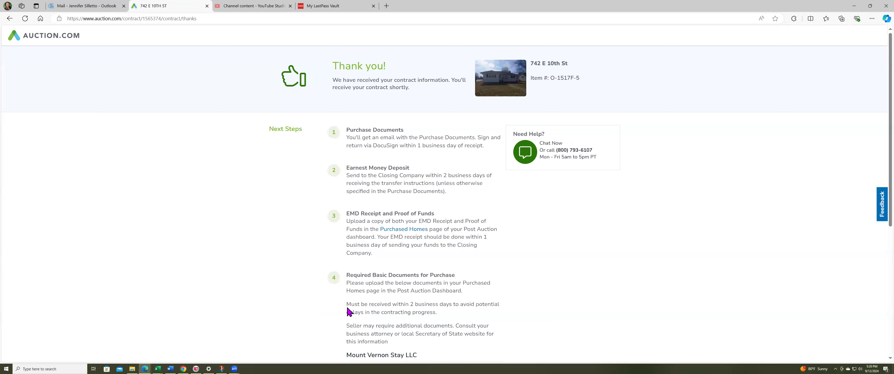
- Read the thank-you page's next steps and switch to the Excel LLC tracker workbook
scroll(down, 3)
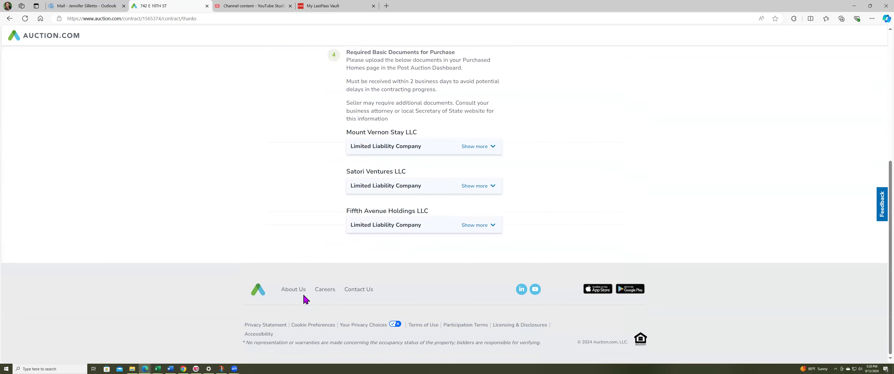
mouse_move(304, 298)
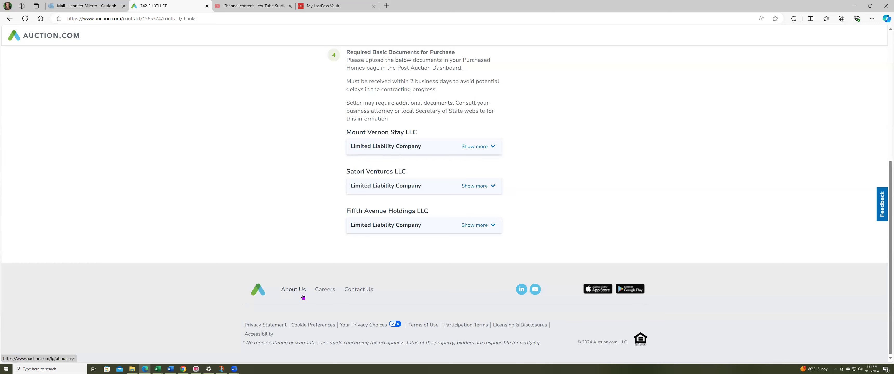
mouse_move(497, 316)
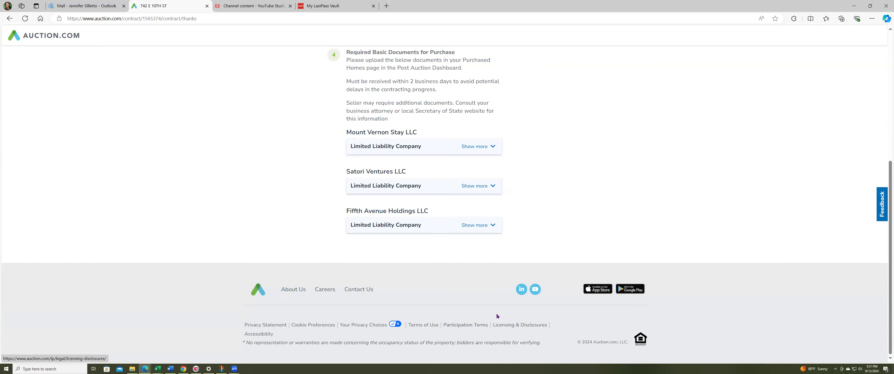
scroll(up, 3)
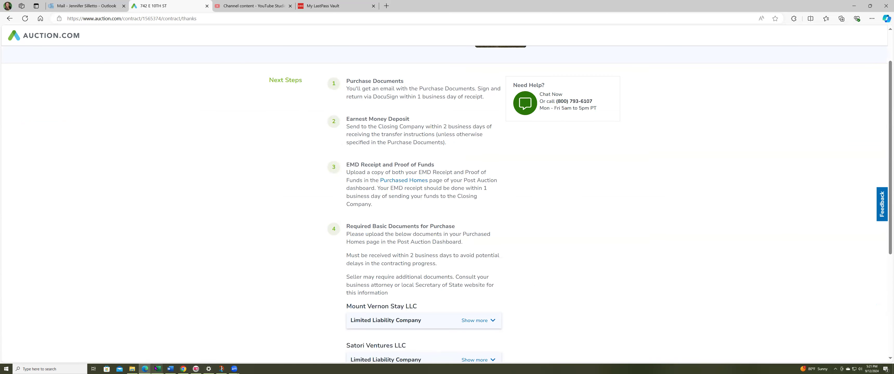
mouse_move(157, 369)
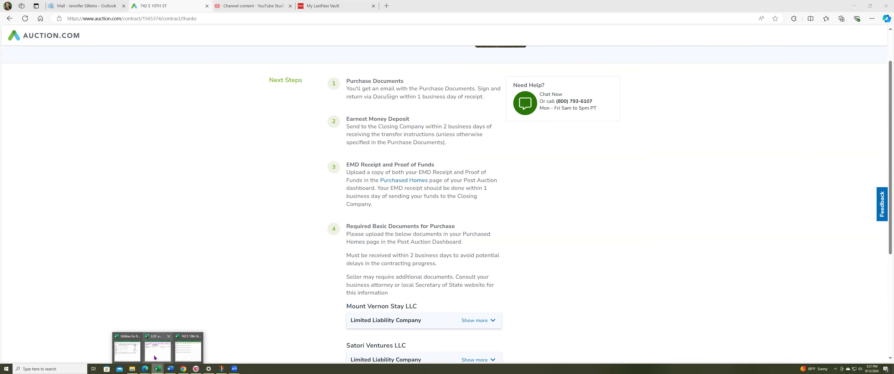
click(157, 352)
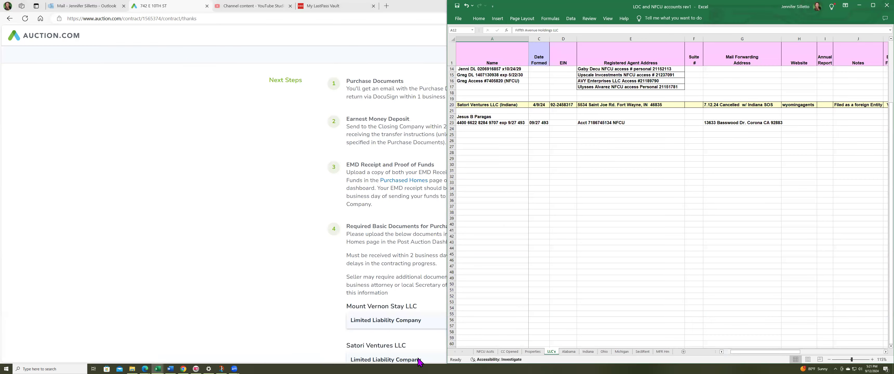
mouse_move(166, 361)
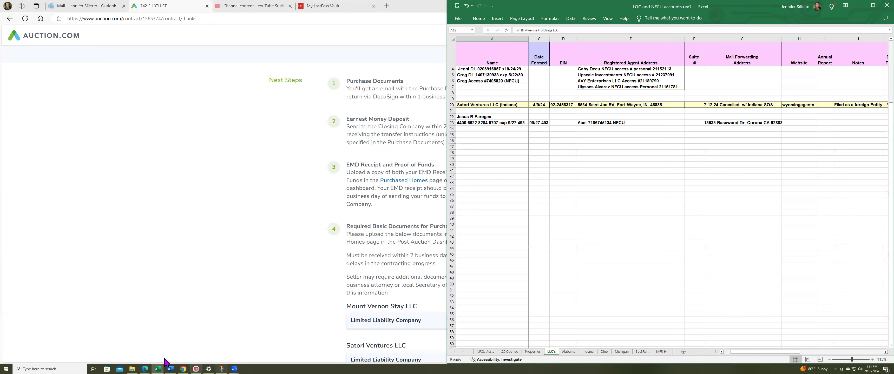
mouse_move(197, 363)
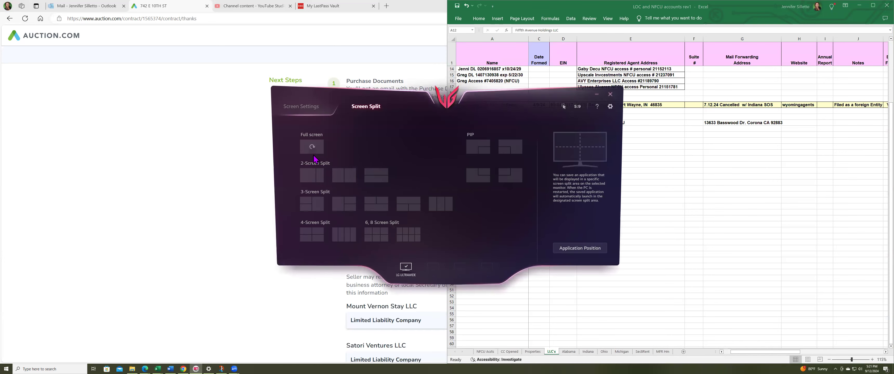
mouse_move(576, 147)
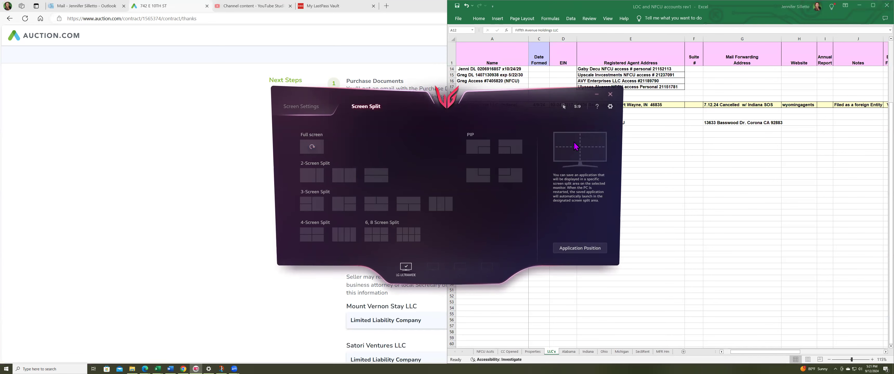
mouse_move(559, 147)
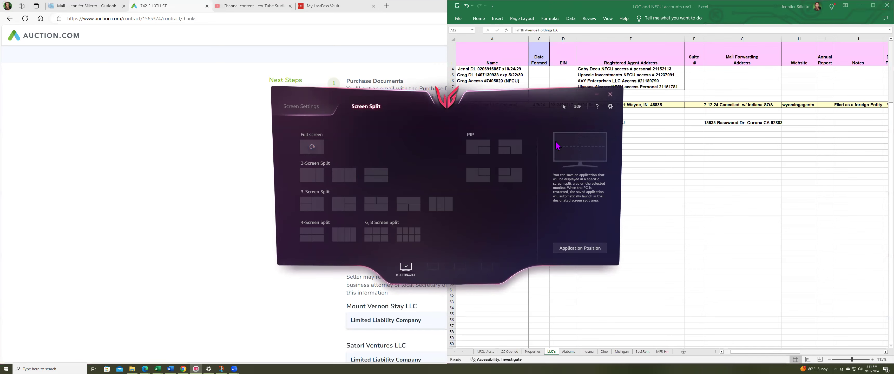
click(610, 102)
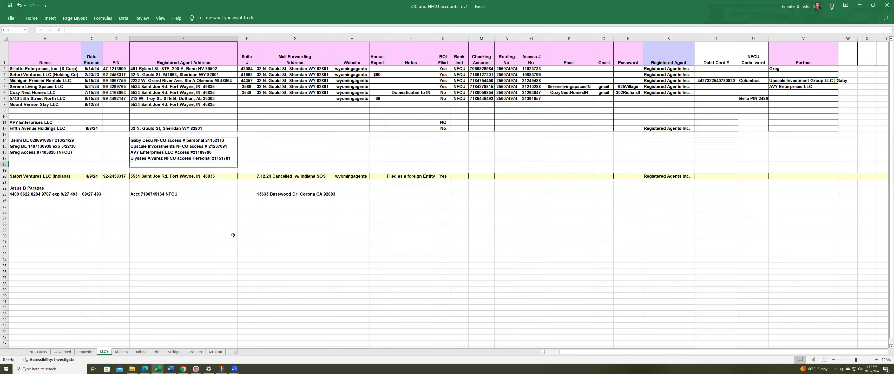
mouse_move(105, 358)
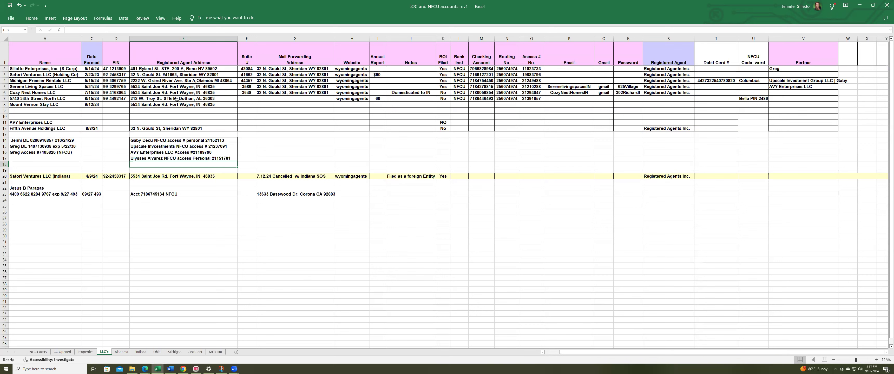
mouse_move(495, 117)
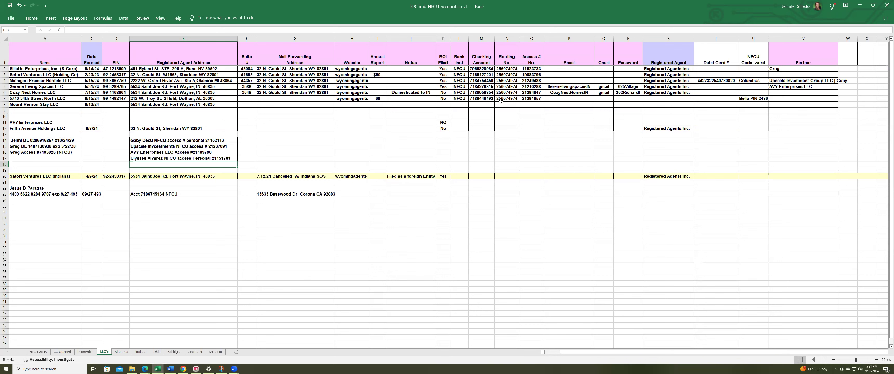
mouse_move(253, 163)
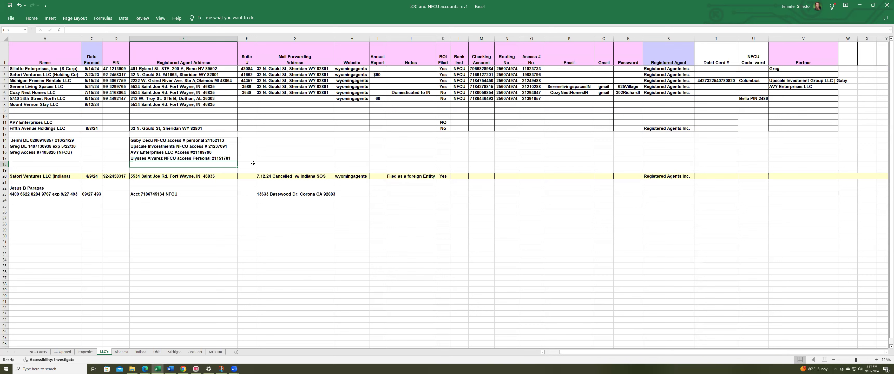
mouse_move(257, 164)
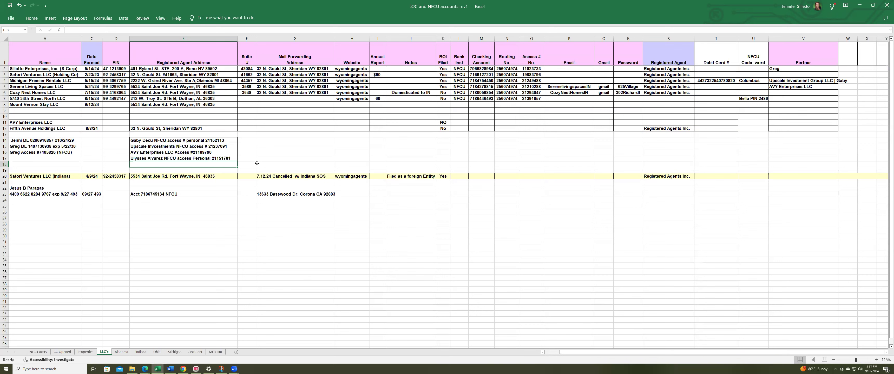
mouse_move(44, 90)
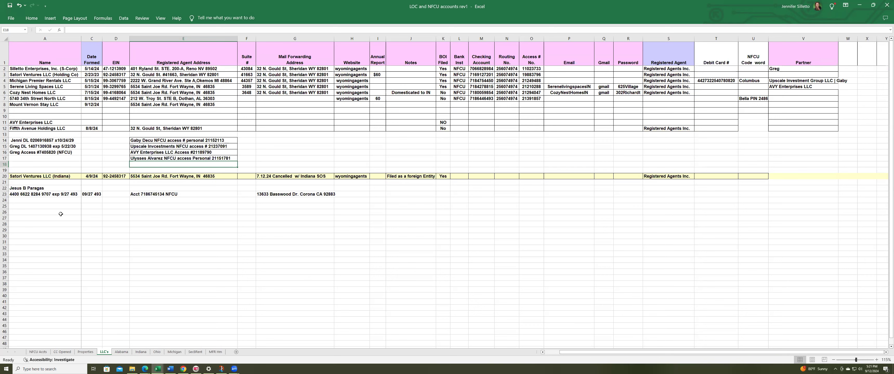
mouse_move(324, 226)
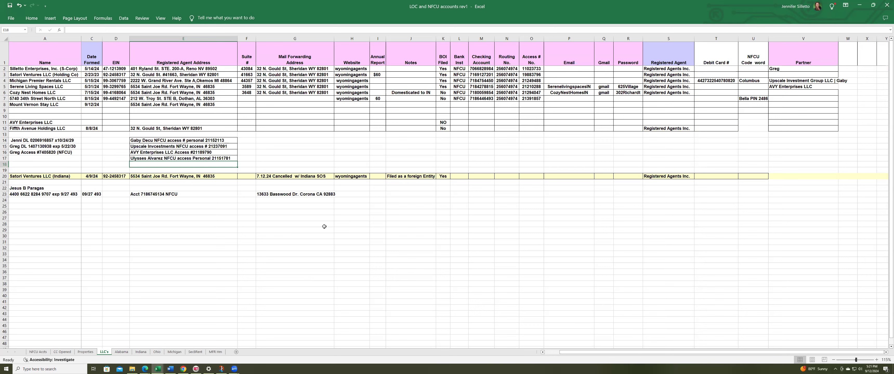
mouse_move(265, 293)
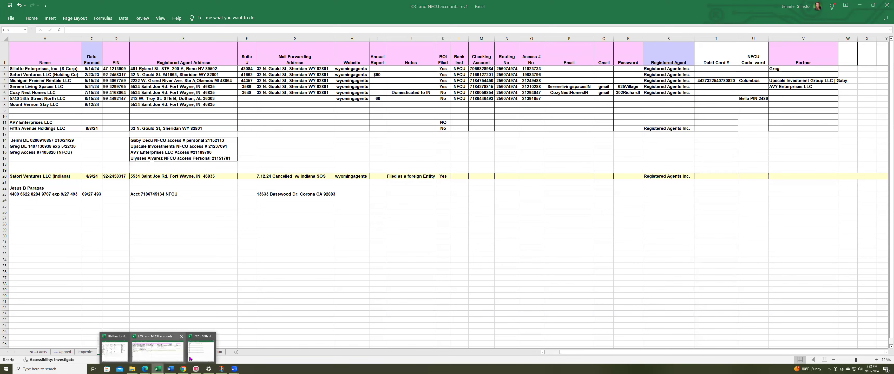
click(200, 352)
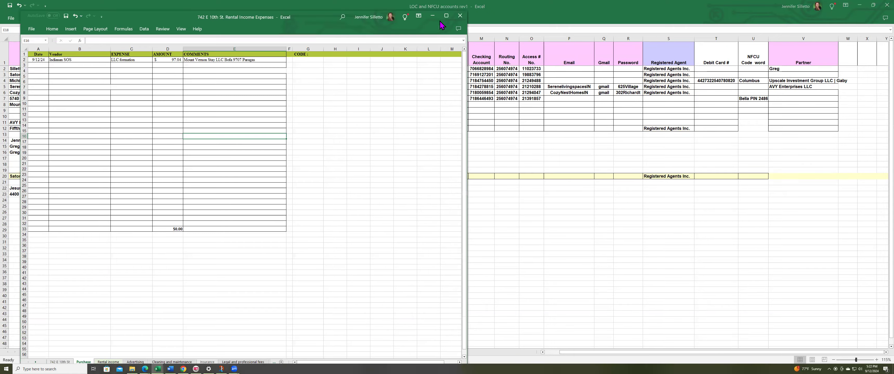
click(446, 16)
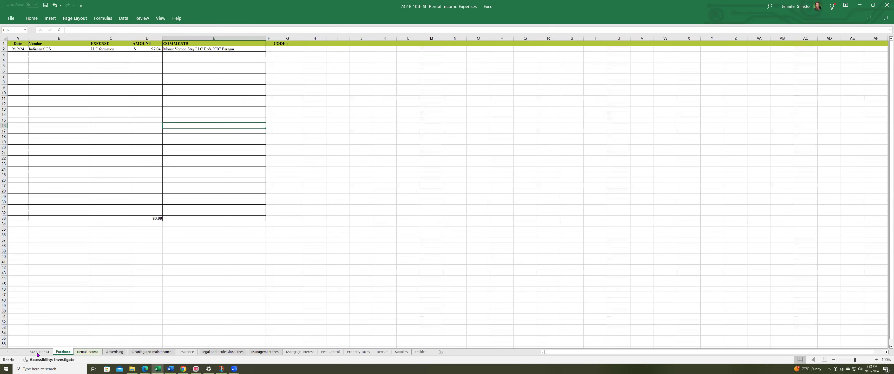
mouse_move(74, 295)
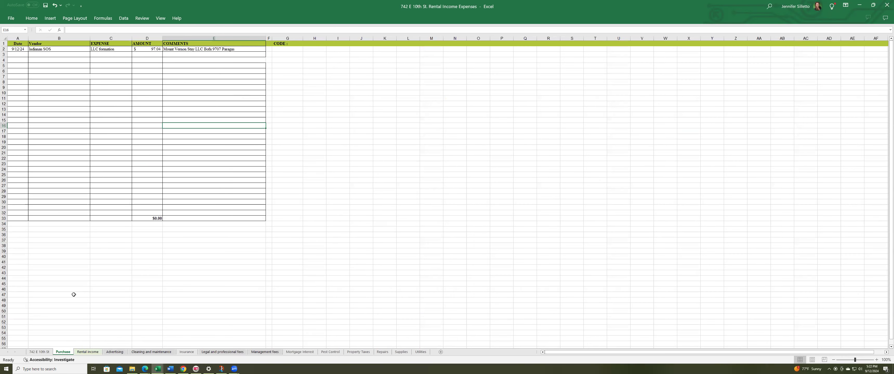
mouse_move(123, 234)
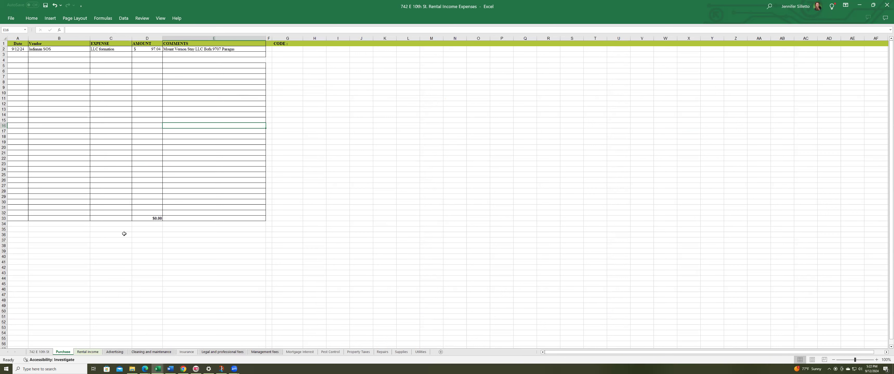
mouse_move(91, 190)
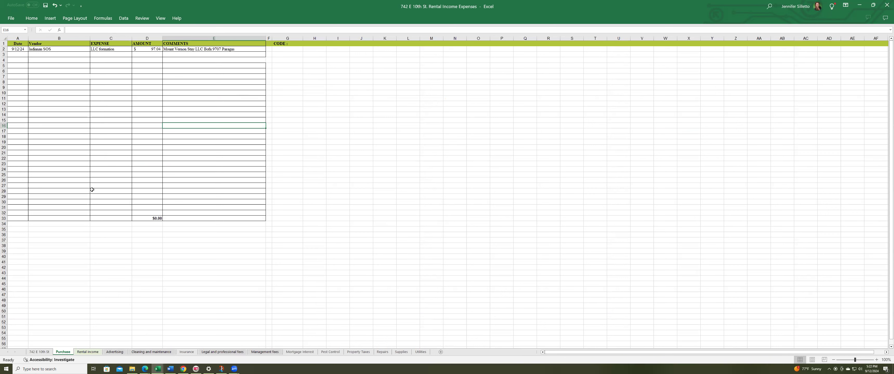
mouse_move(41, 50)
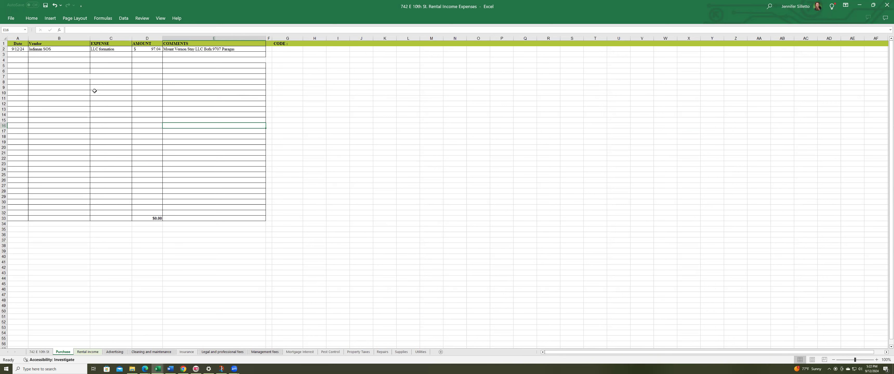
mouse_move(158, 56)
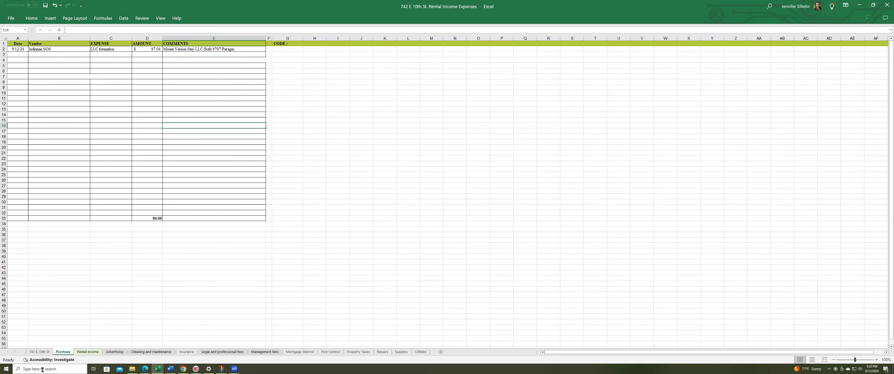
click(40, 352)
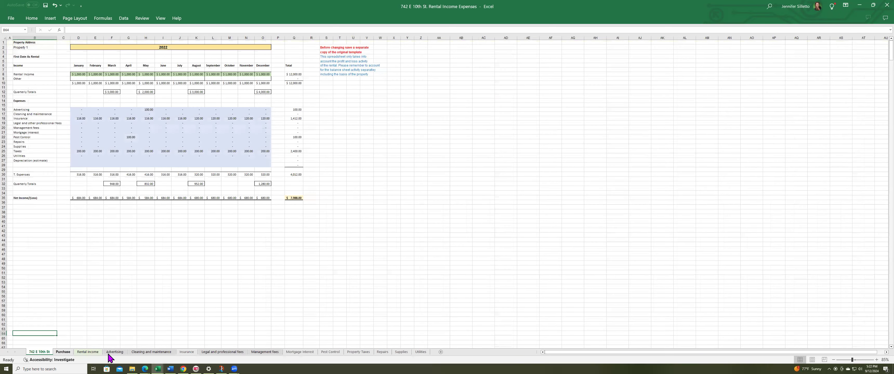
click(115, 352)
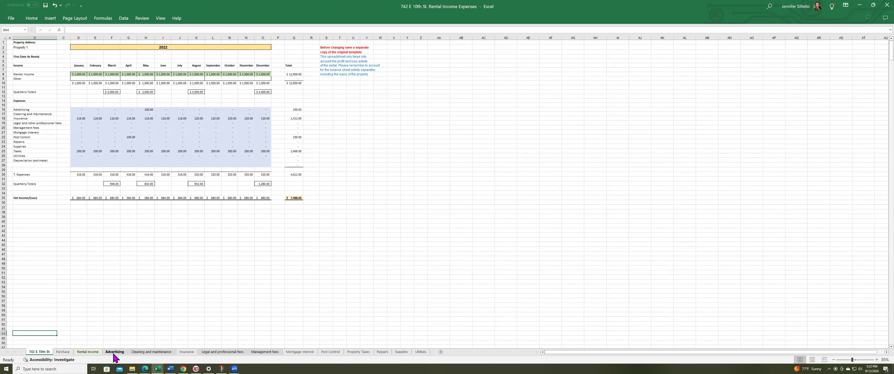
mouse_move(117, 357)
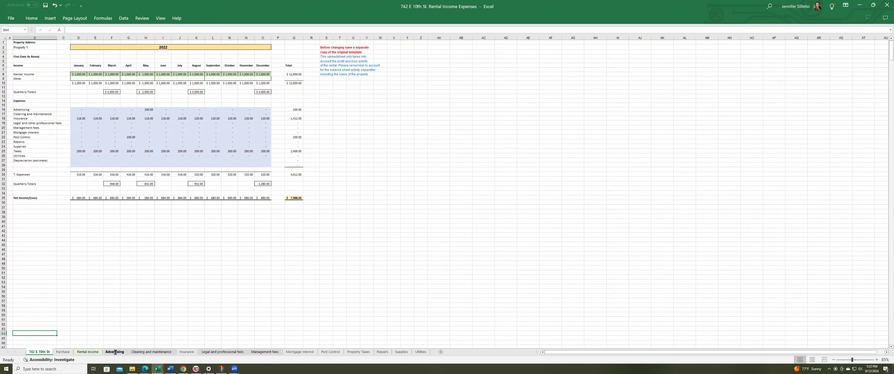
click(115, 352)
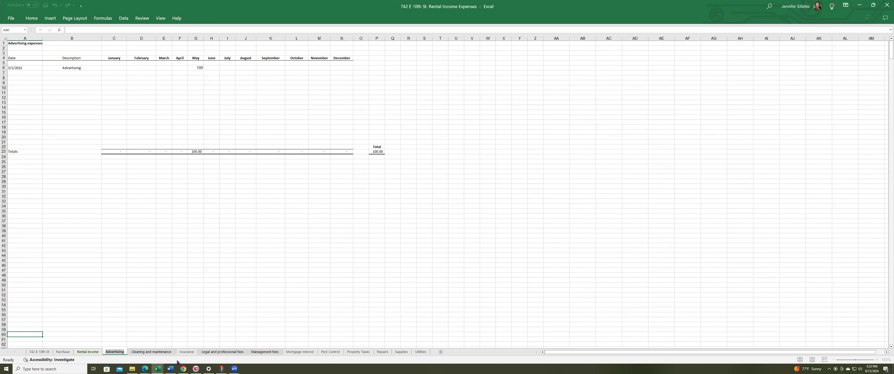
click(300, 352)
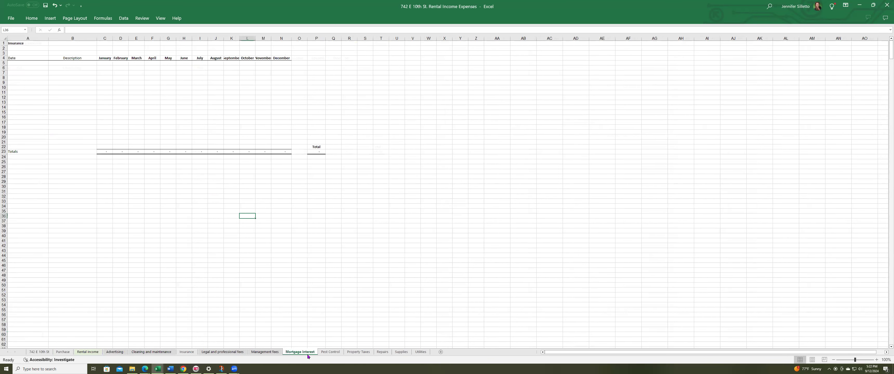
click(330, 352)
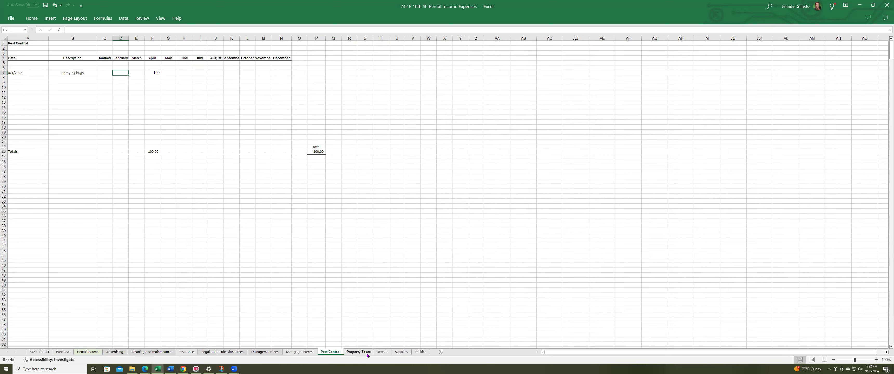
click(359, 352)
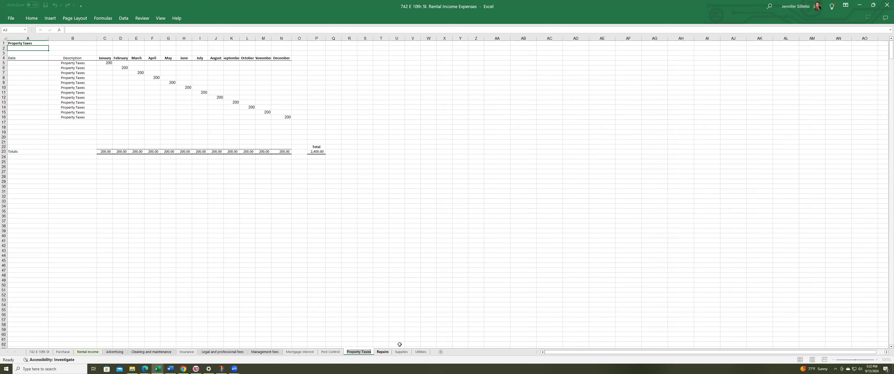
click(421, 352)
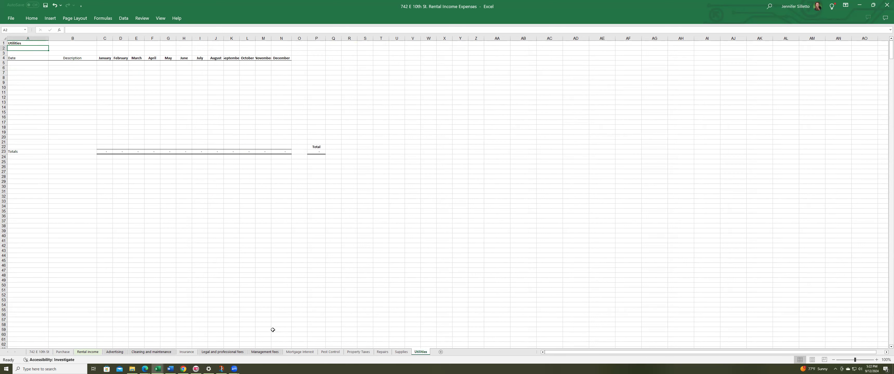
mouse_move(285, 343)
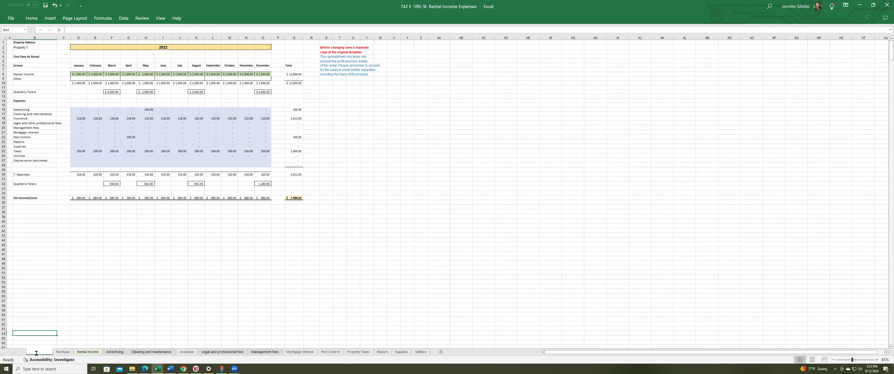
click(36, 353)
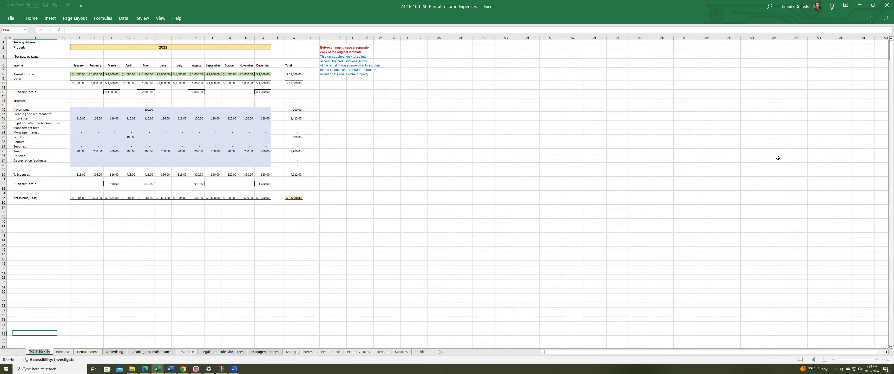
mouse_move(776, 167)
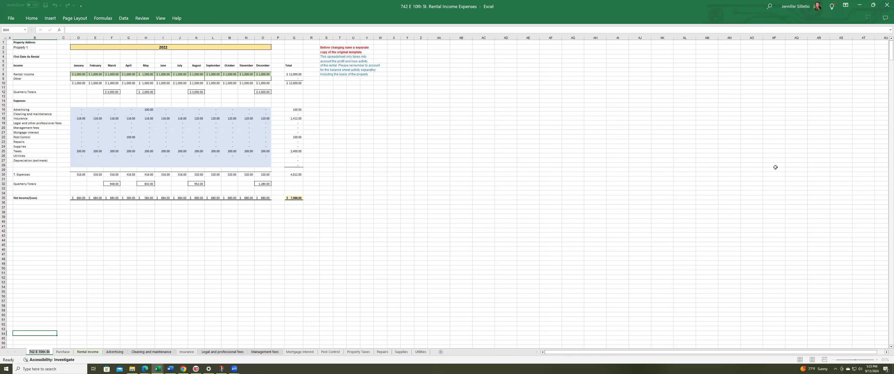
mouse_move(868, 108)
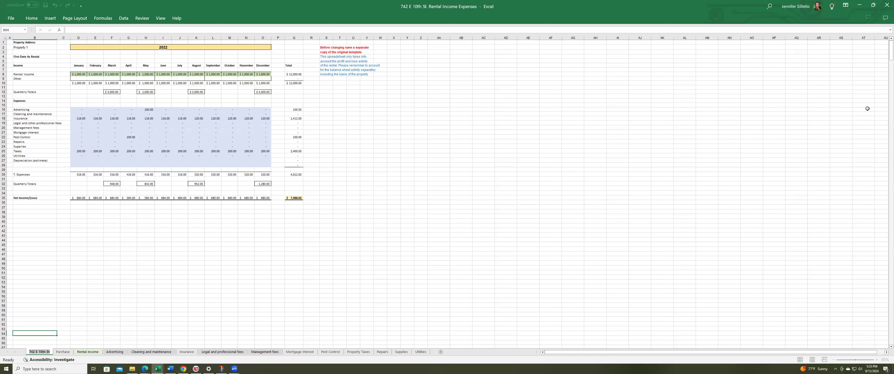